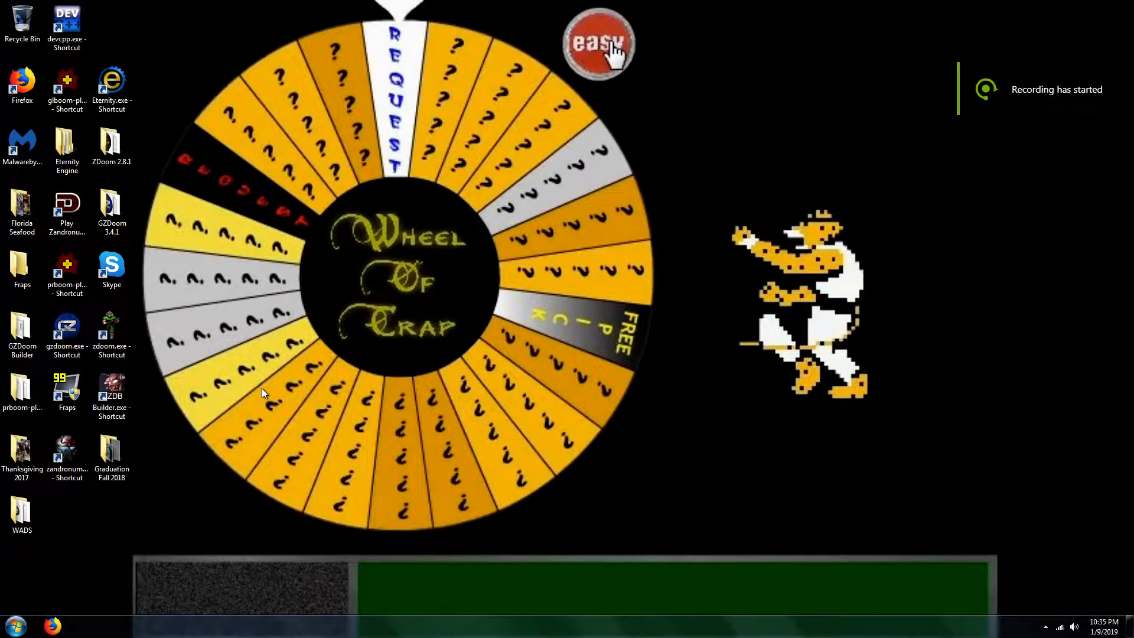
mouse_move(293, 346)
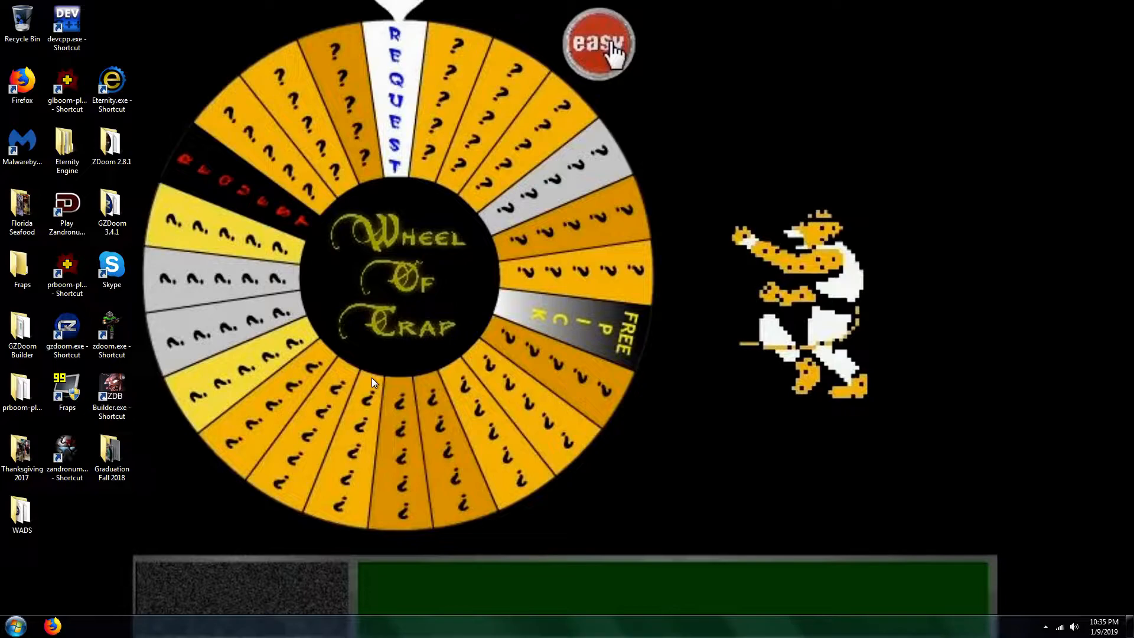
Step: Launch GZDoom Builder and begin a new Boom: Doom 2 (Doom format) map named MAP01
click(111, 391)
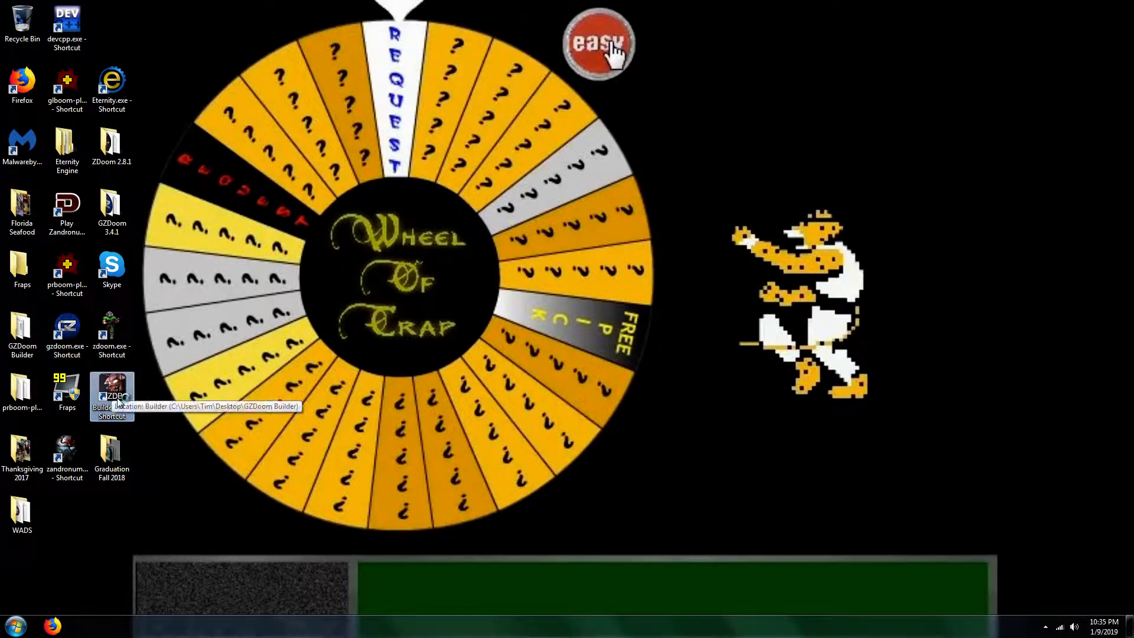
mouse_move(201, 416)
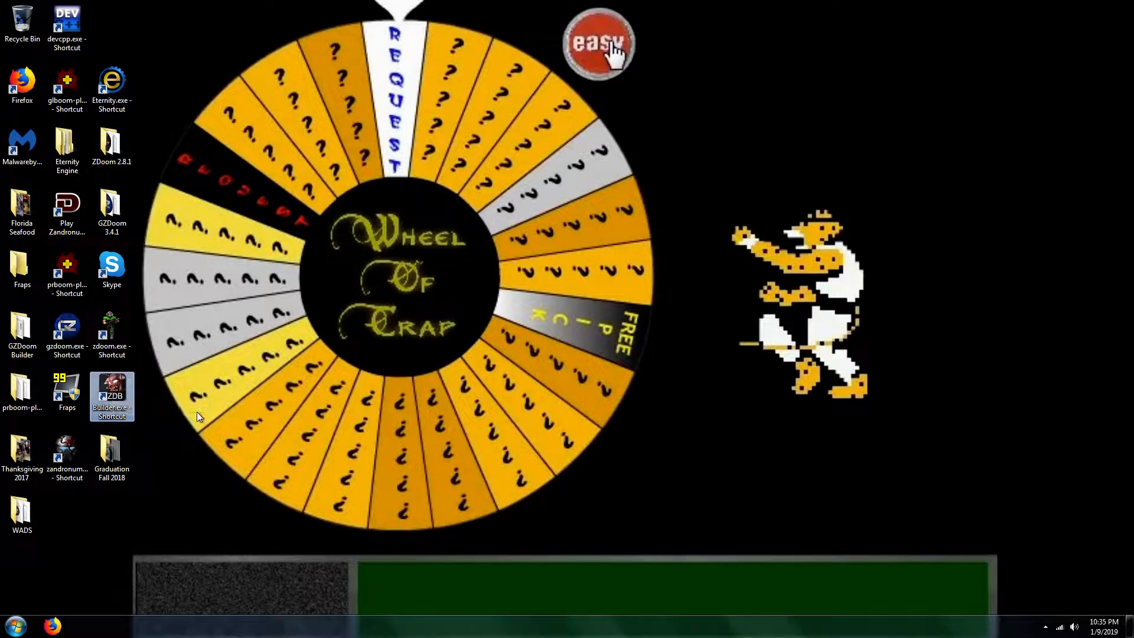
double_click(111, 396)
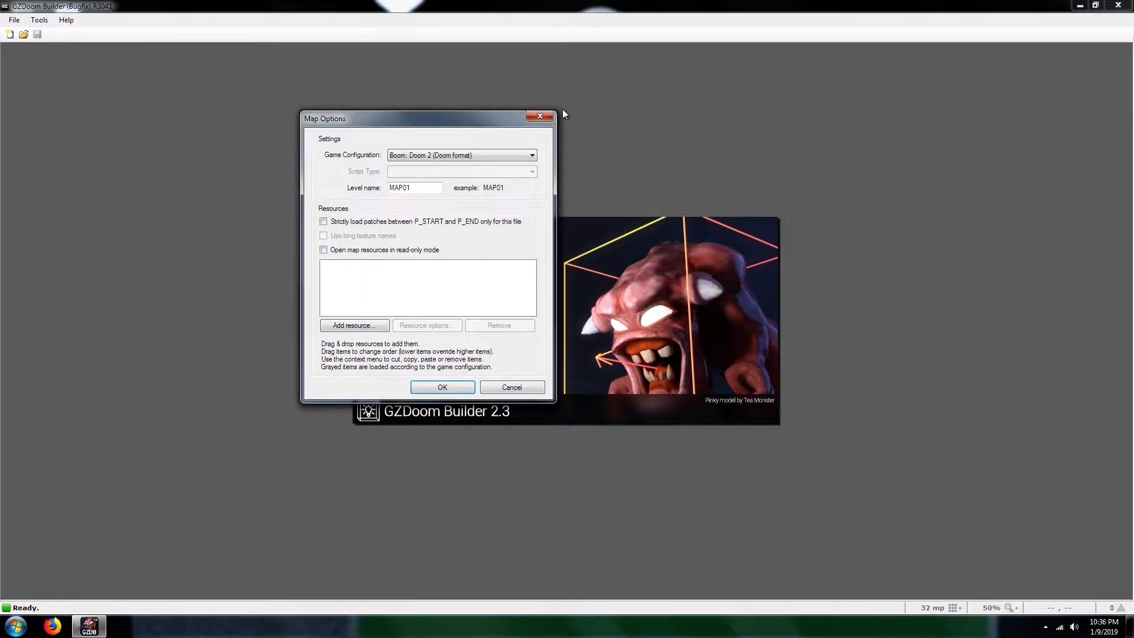
click(461, 154)
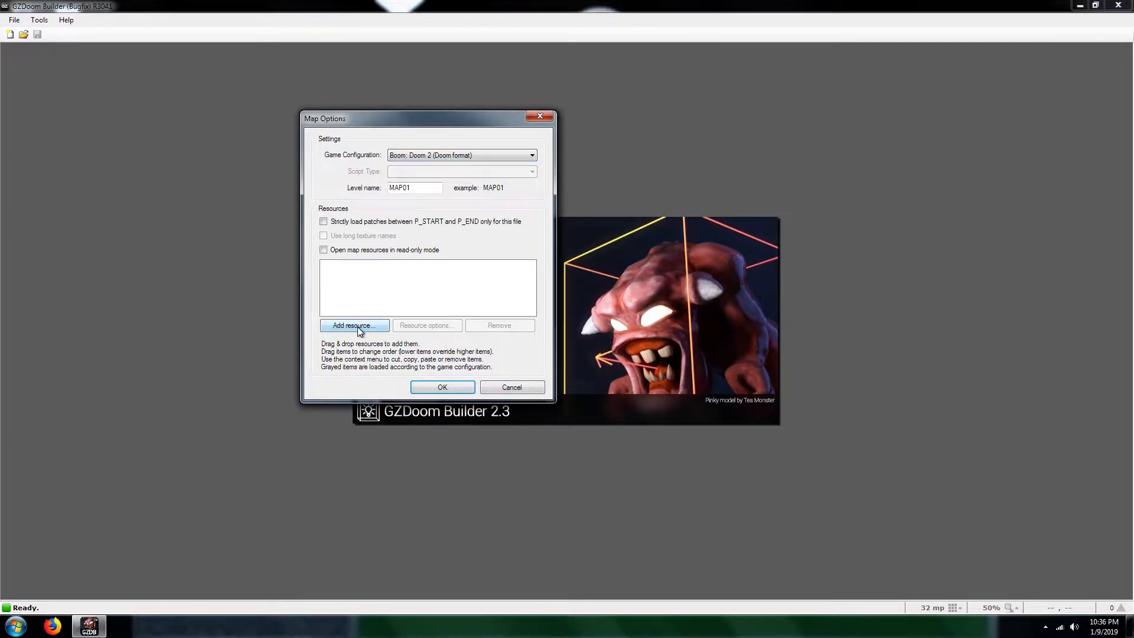
mouse_move(336, 340)
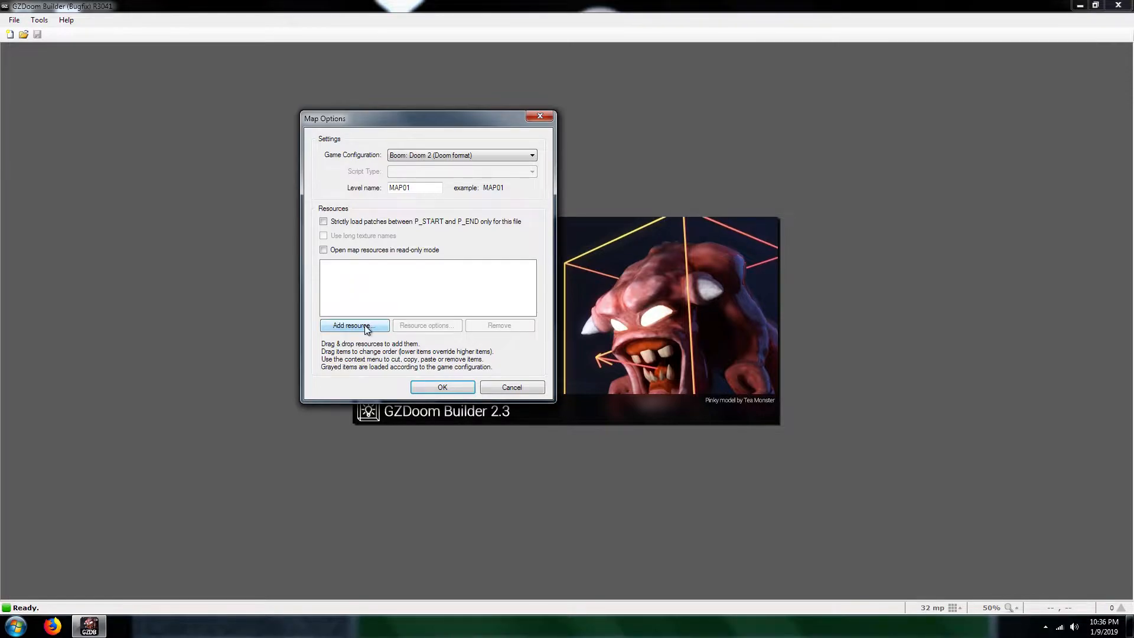
Step: Add doom2.wad from the WADS folder as the map's resource
click(354, 325)
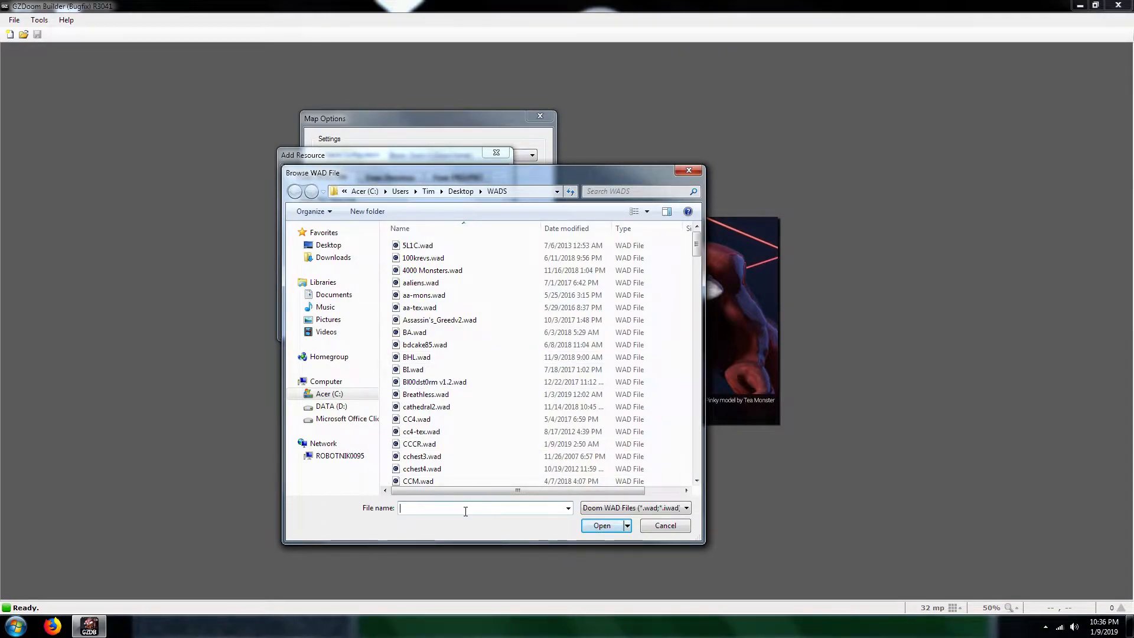
mouse_move(467, 526)
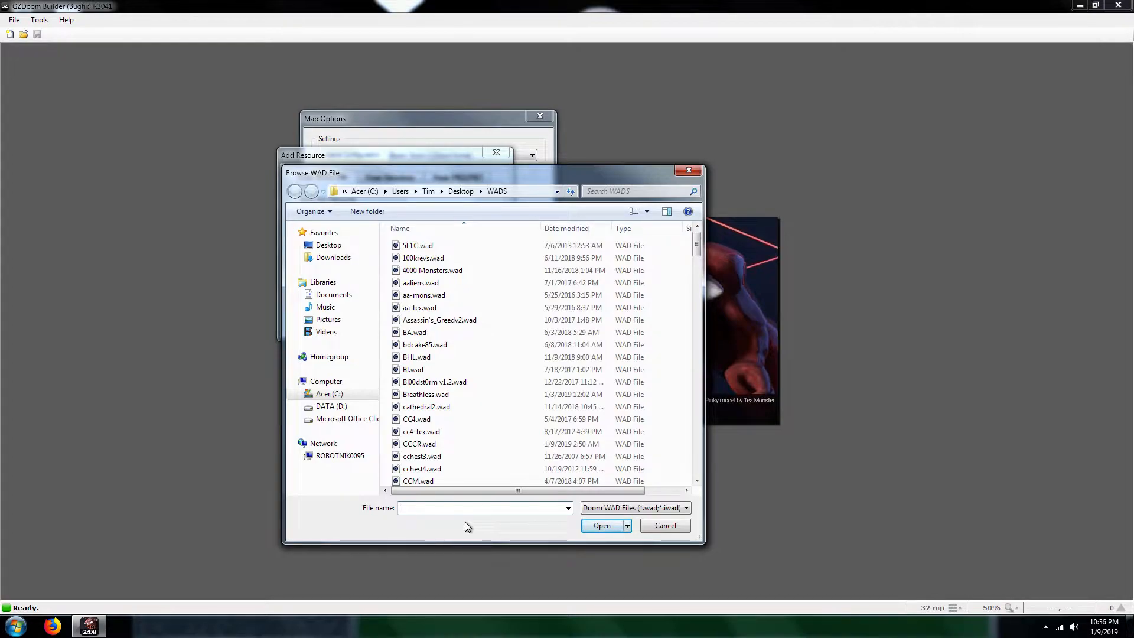
text(doom2.wad)
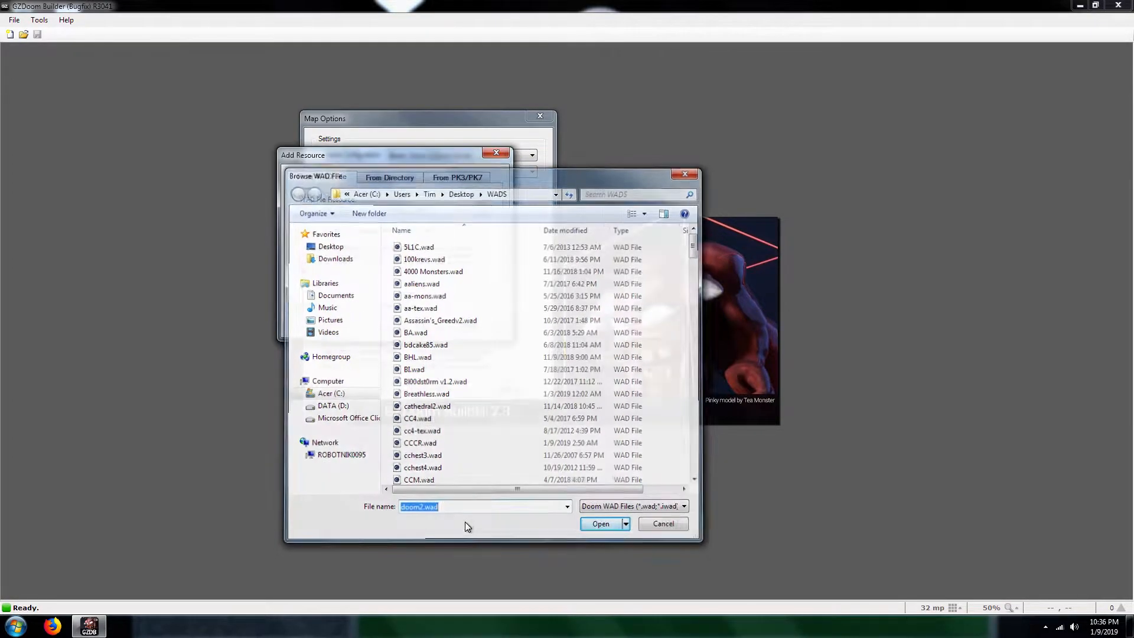
click(600, 524)
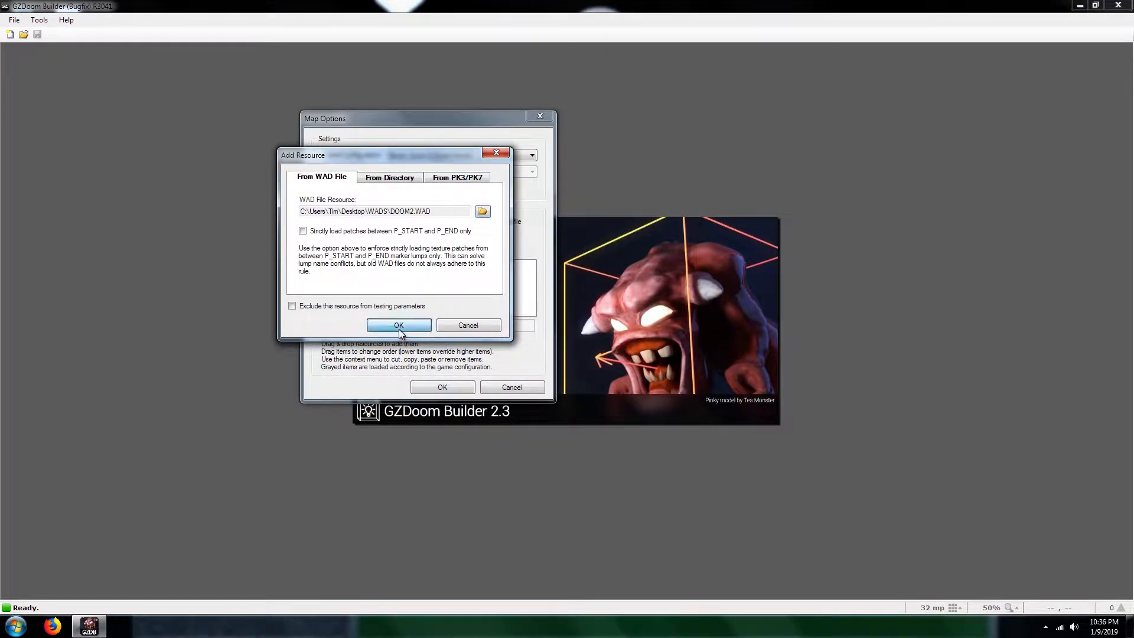
click(398, 325)
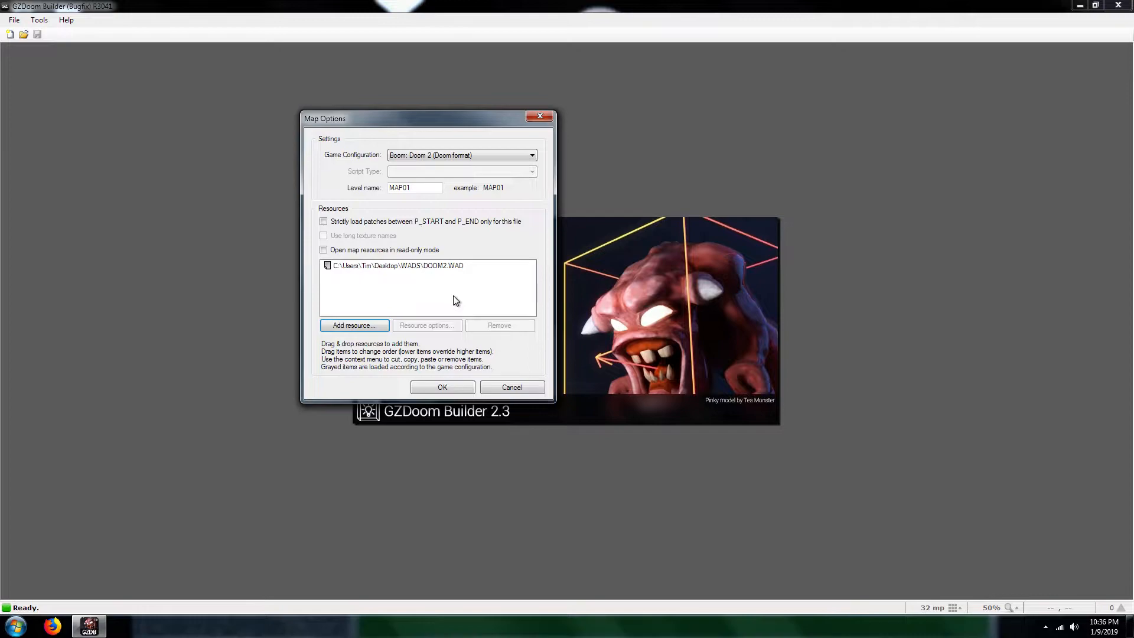
mouse_move(440, 269)
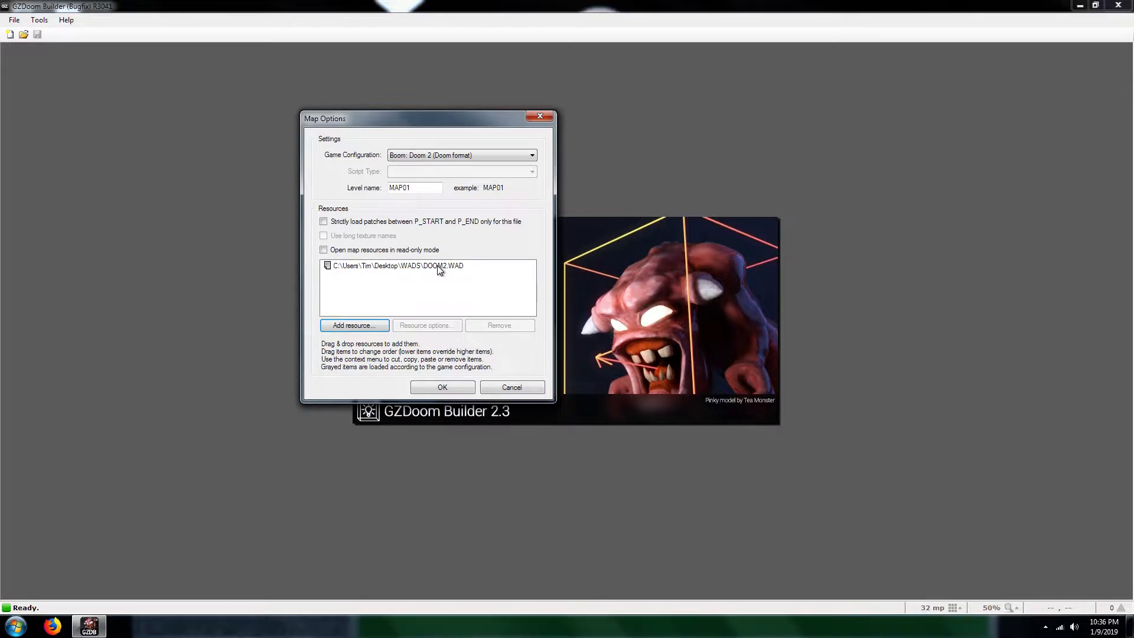
mouse_move(455, 270)
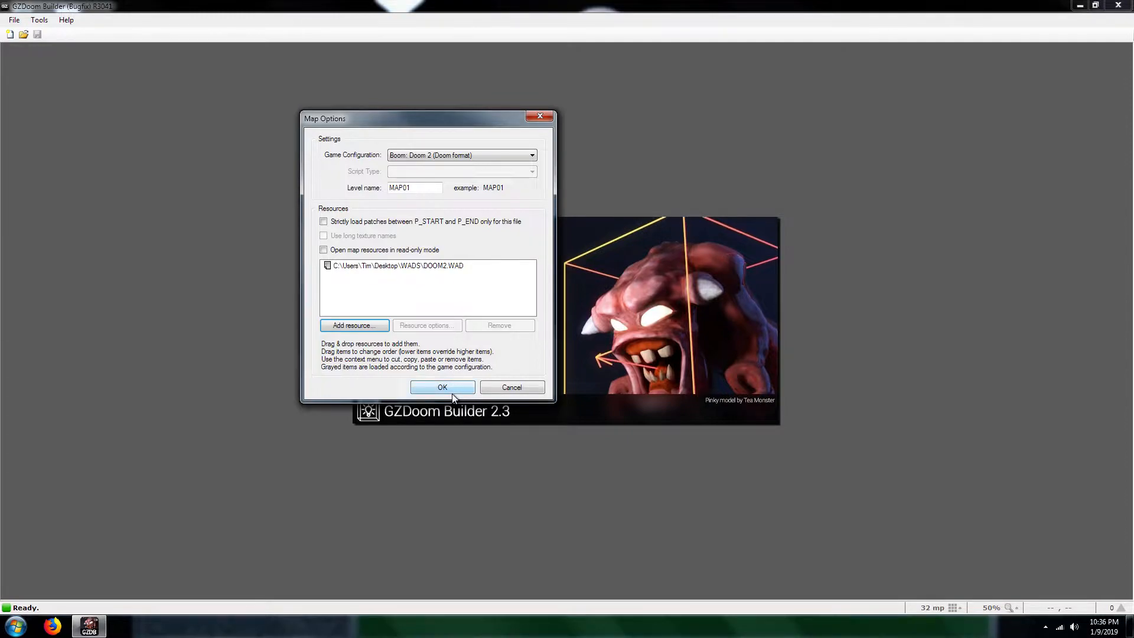
mouse_move(451, 388)
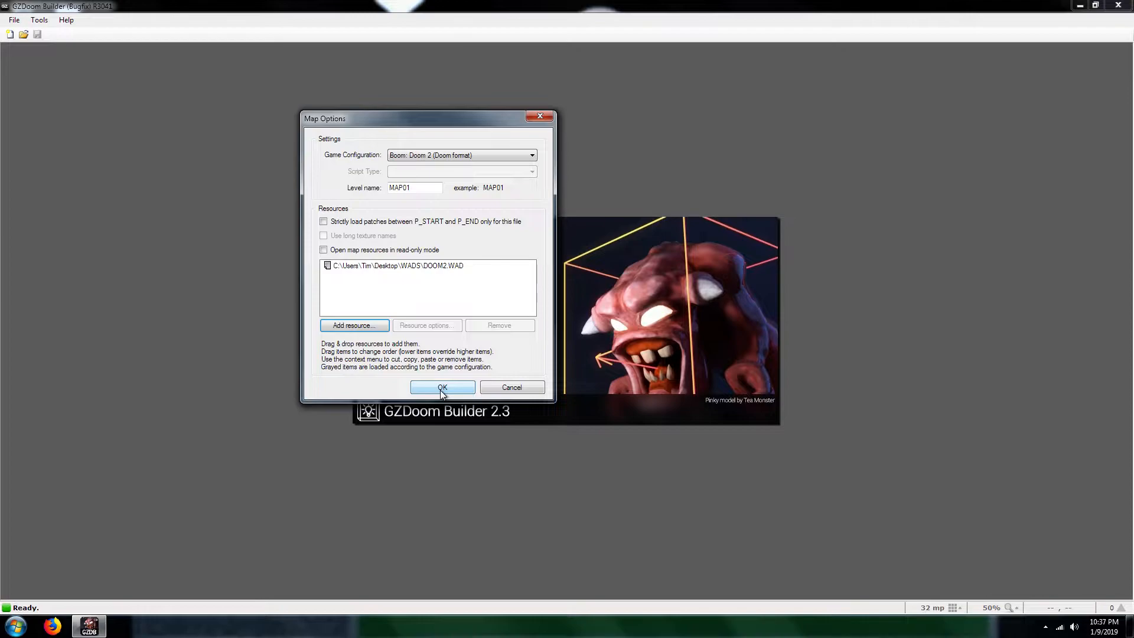
Step: Accept the map options and draw a square room with a smaller square sector inside it
click(442, 387)
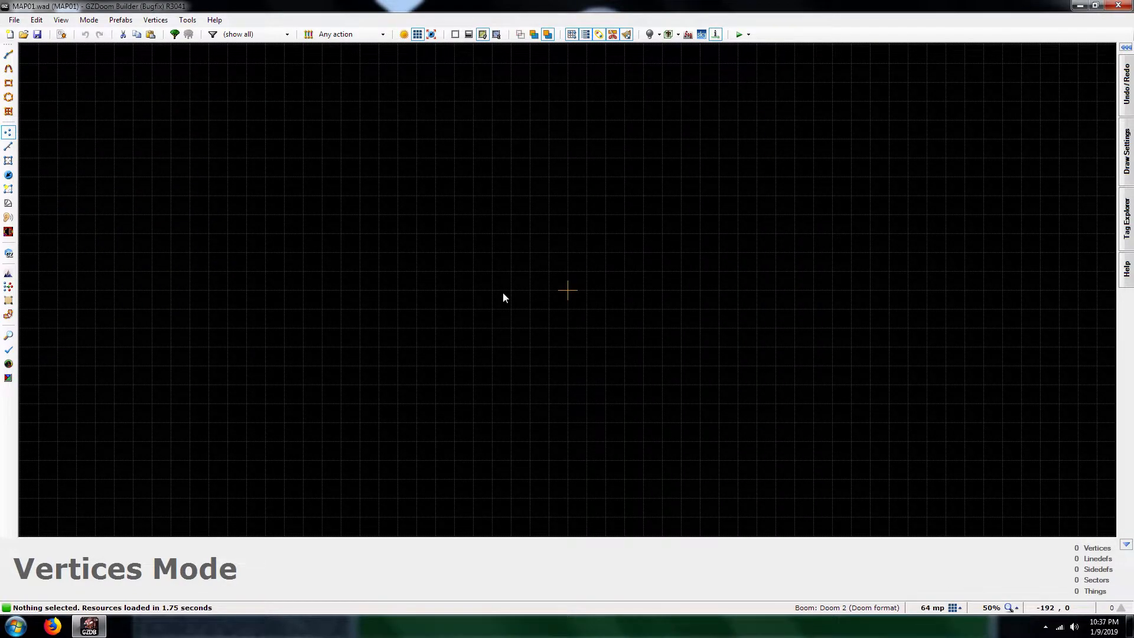
click(8, 53)
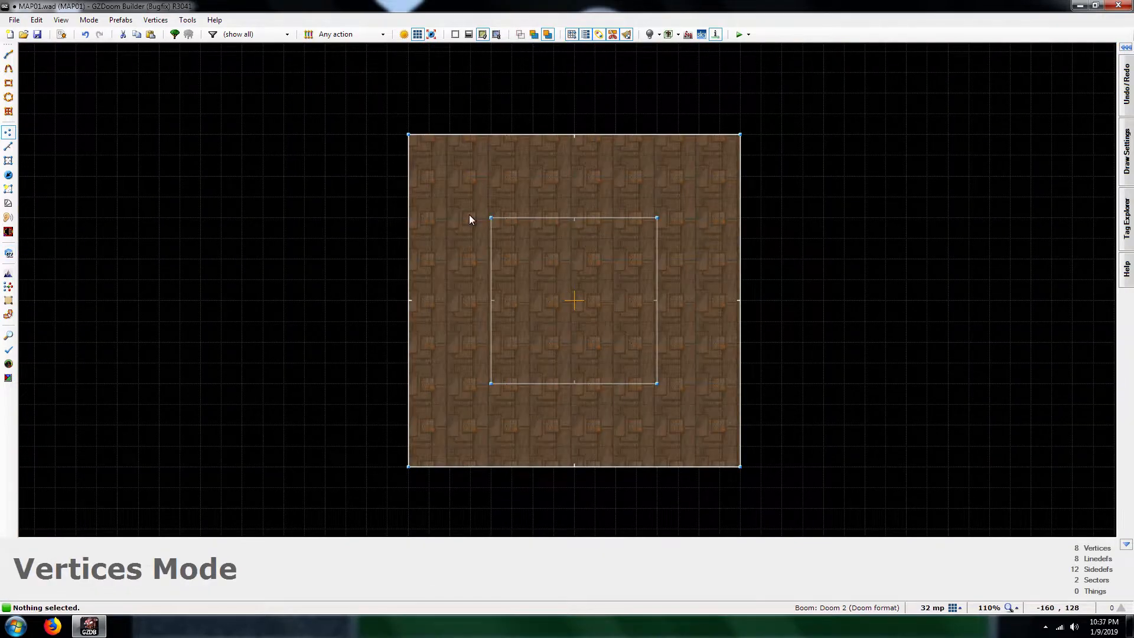
mouse_move(568, 234)
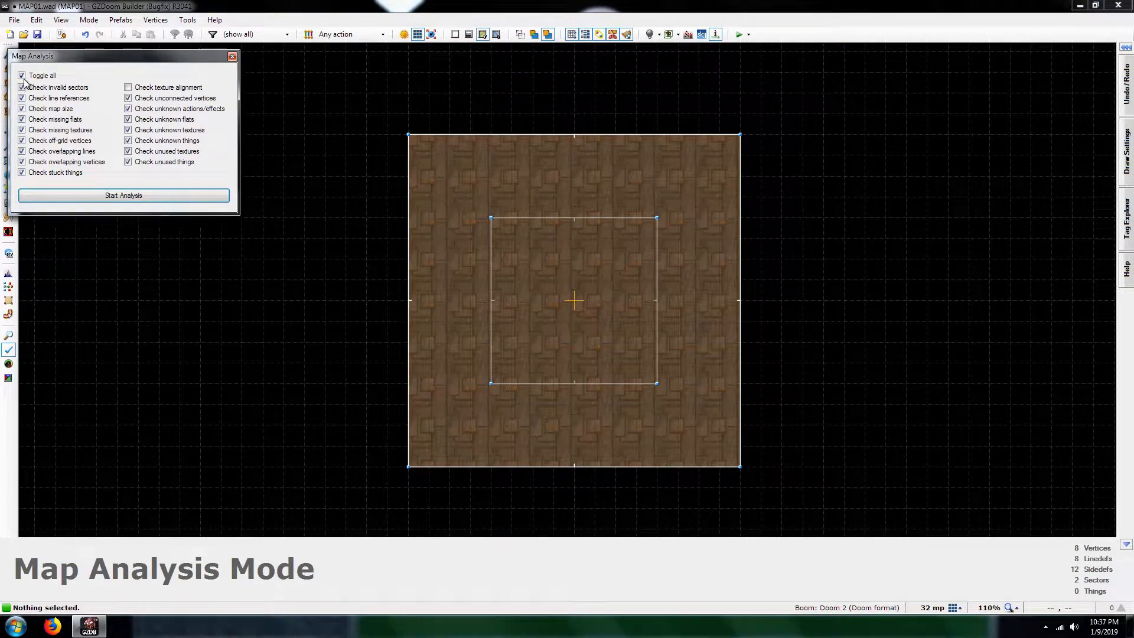
click(21, 76)
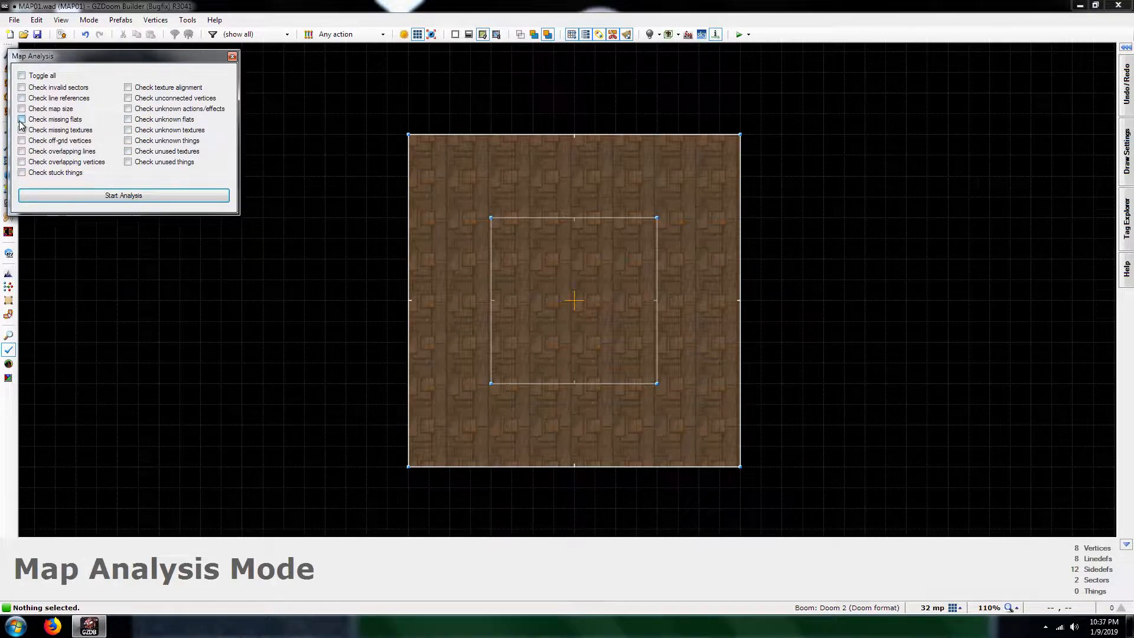
click(122, 195)
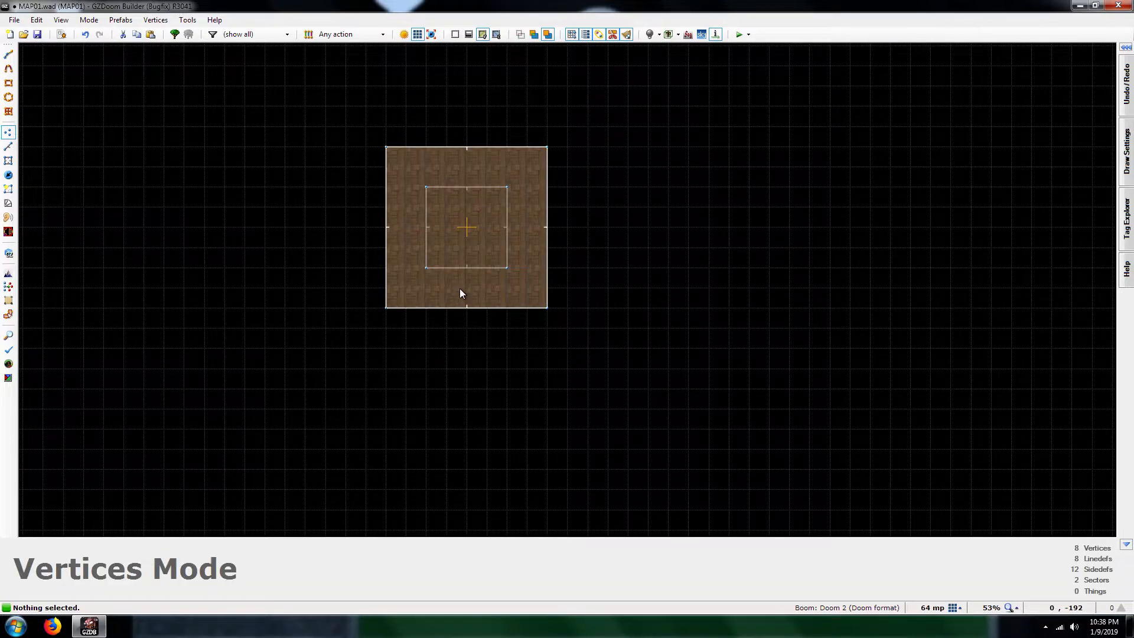
Step: Place a Player 1 start in the outer room below the inner square
scroll(up, 3)
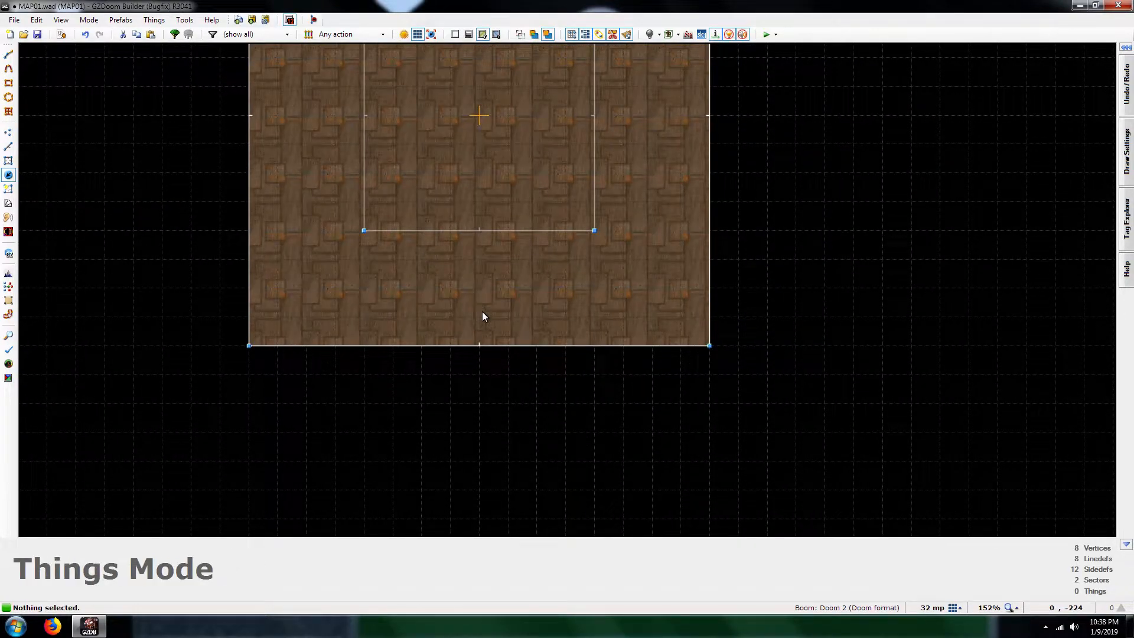
double_click(478, 116)
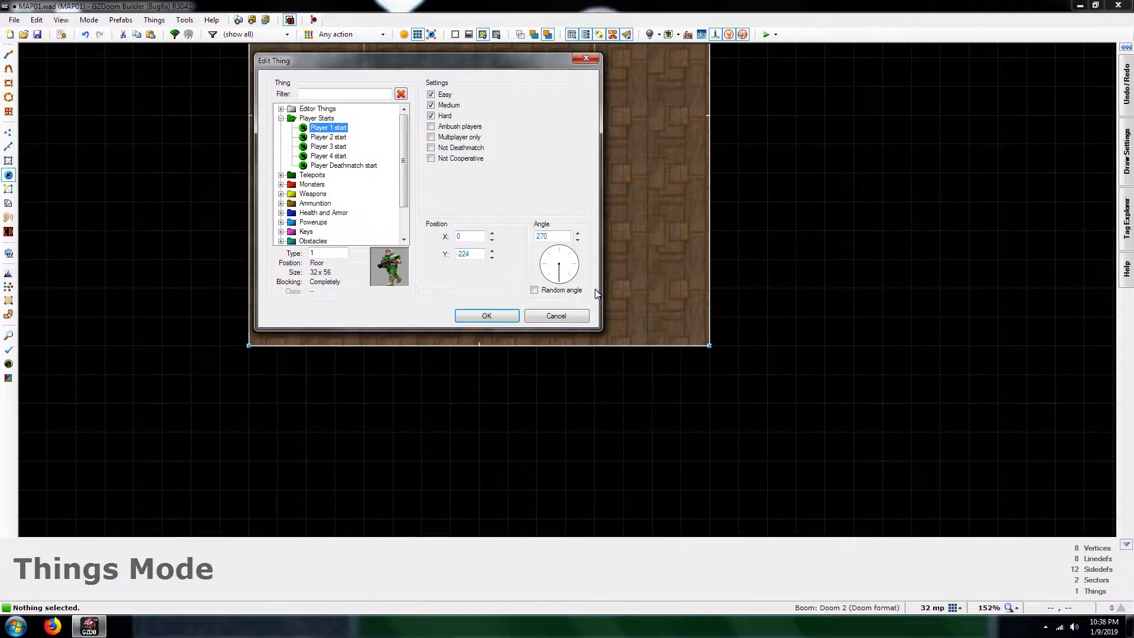
click(486, 316)
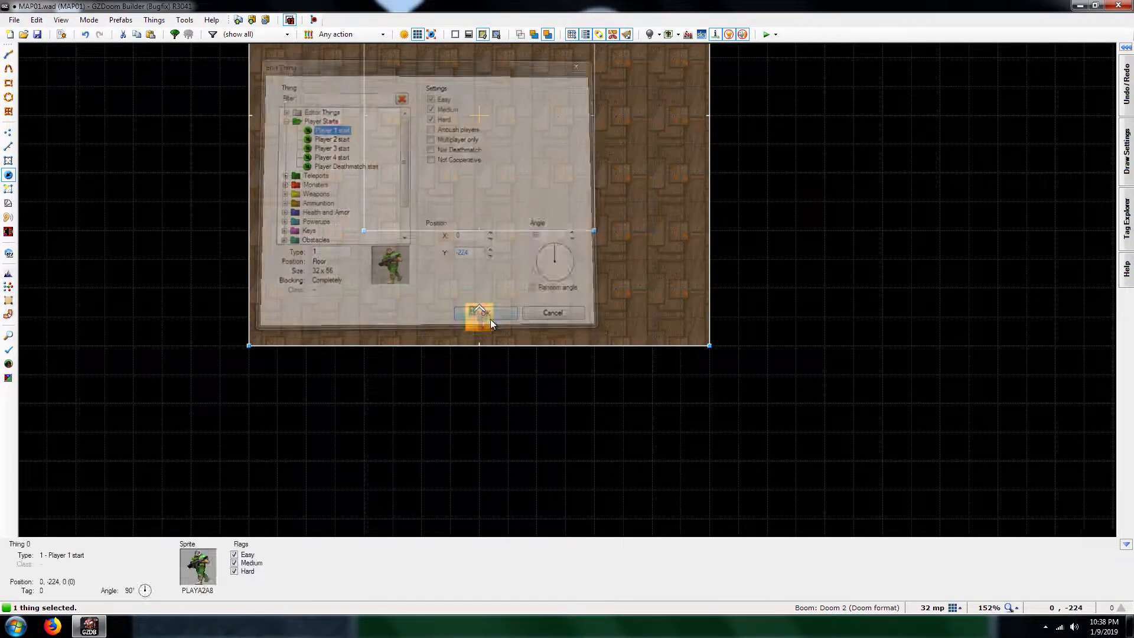
click(481, 312)
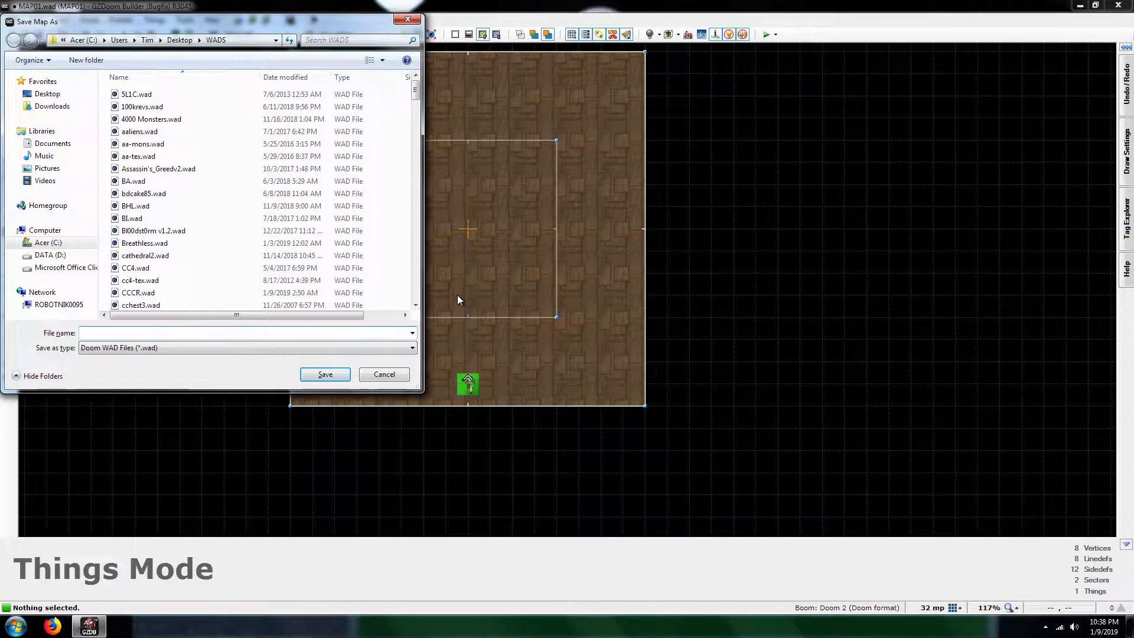
Step: Save the map as Test.wad in the WADS folder and return to the desktop
text(T)
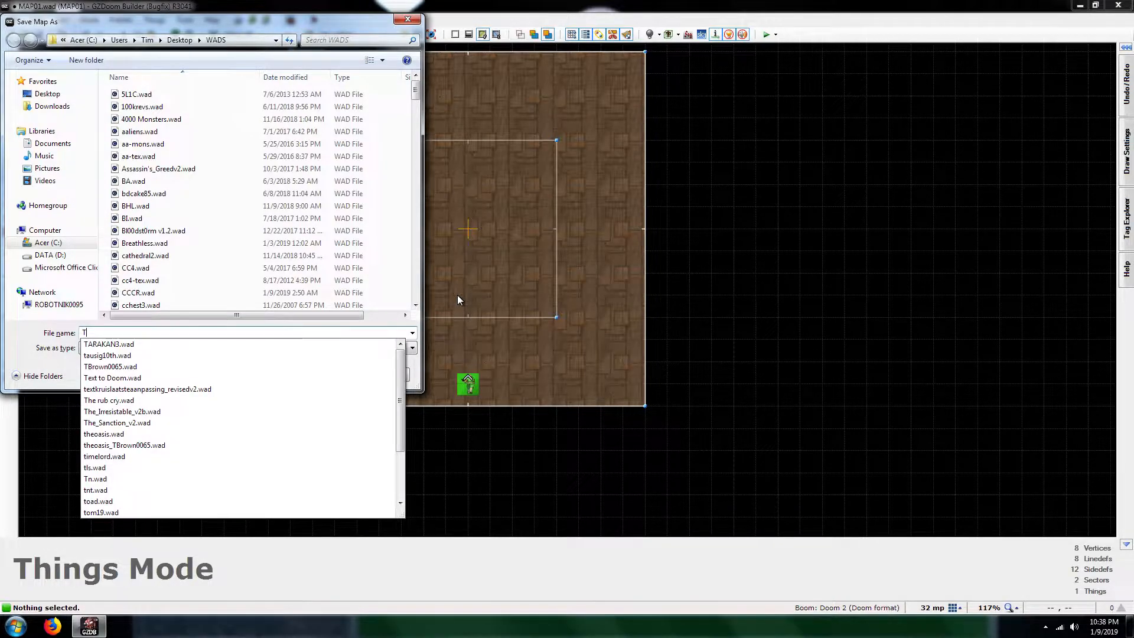
text(est)
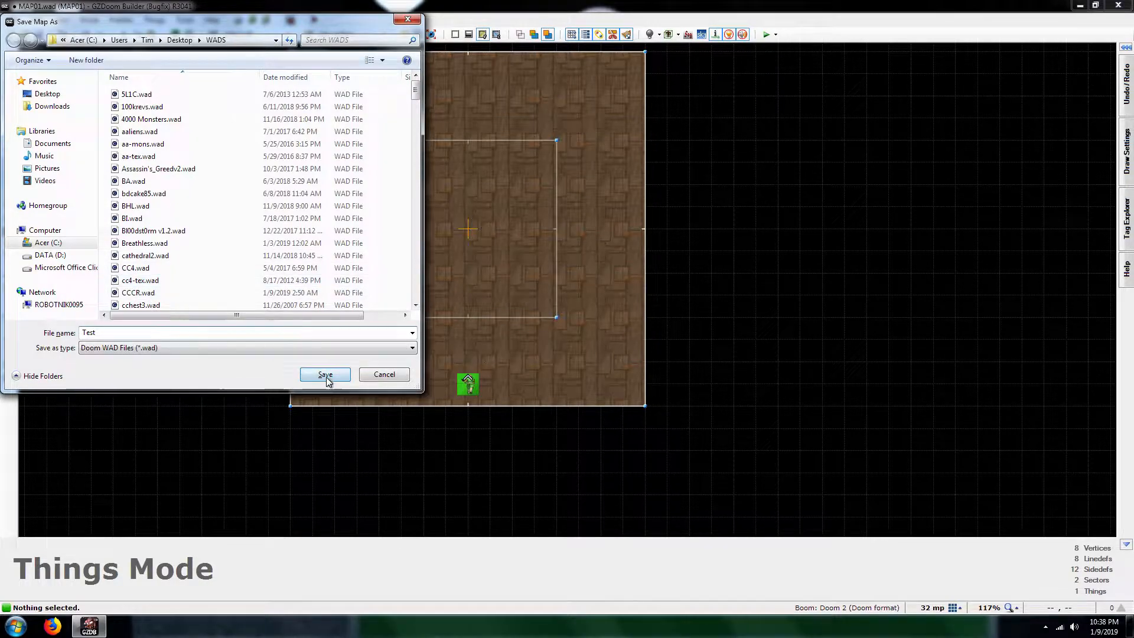
click(325, 374)
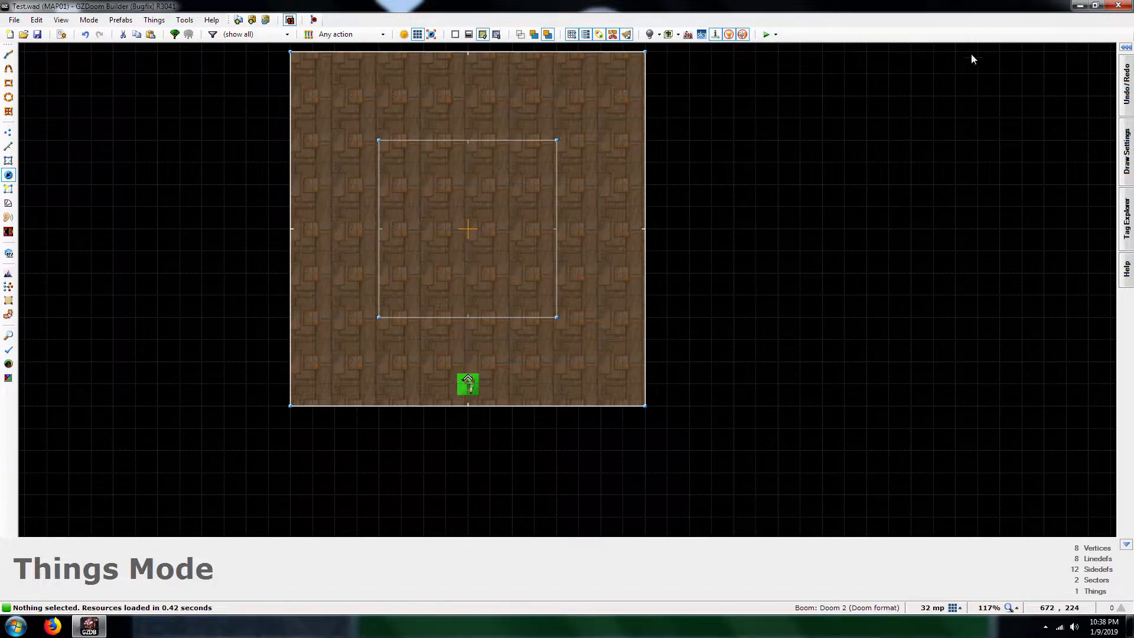
scroll(down, 3)
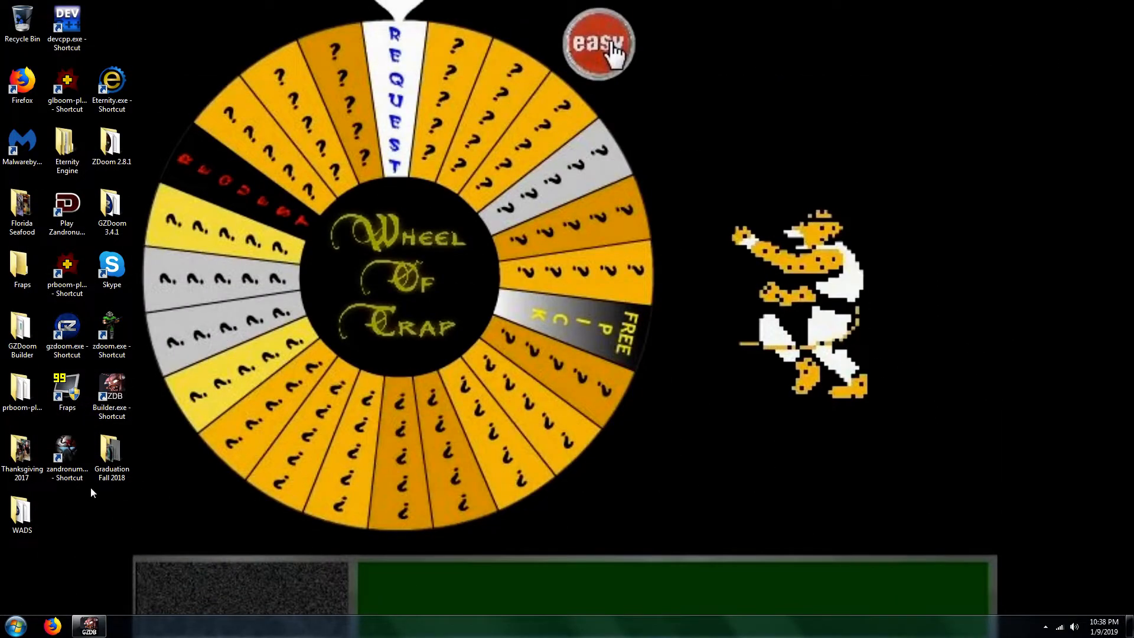
Step: Open the WADS folder and run Test.wad in GLBoom+ to reach the Doom II title menu
double_click(21, 503)
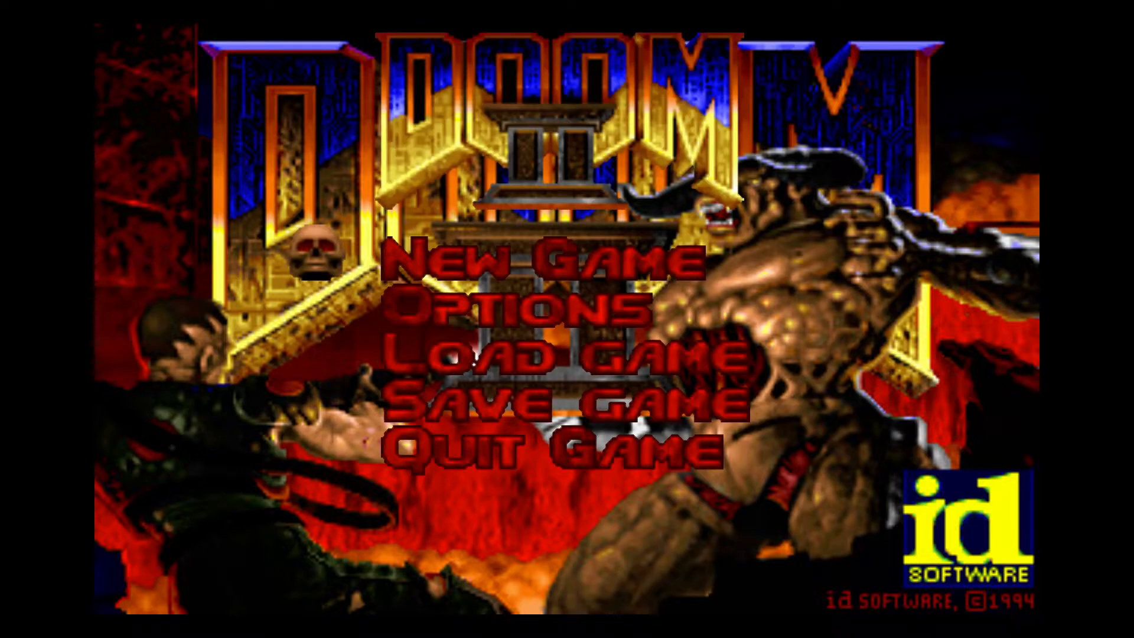
Step: Start a new game to playtest the map, then quit GLBoom+
click(536, 260)
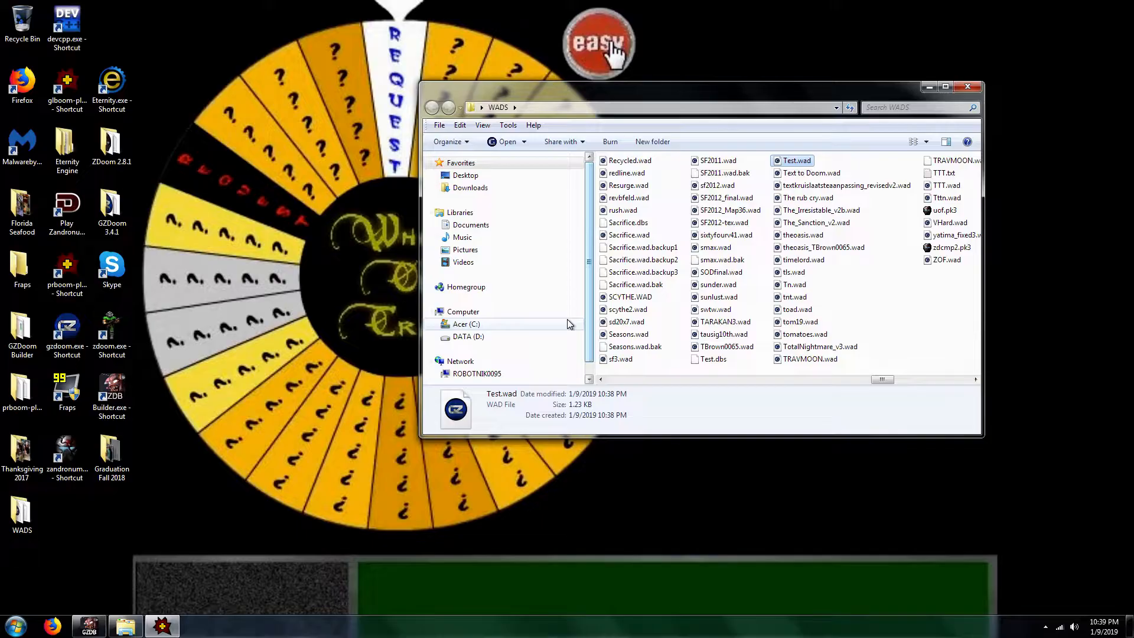
Step: Reopen Test.wad in GZDoom Builder from the WADS folder
double_click(796, 160)
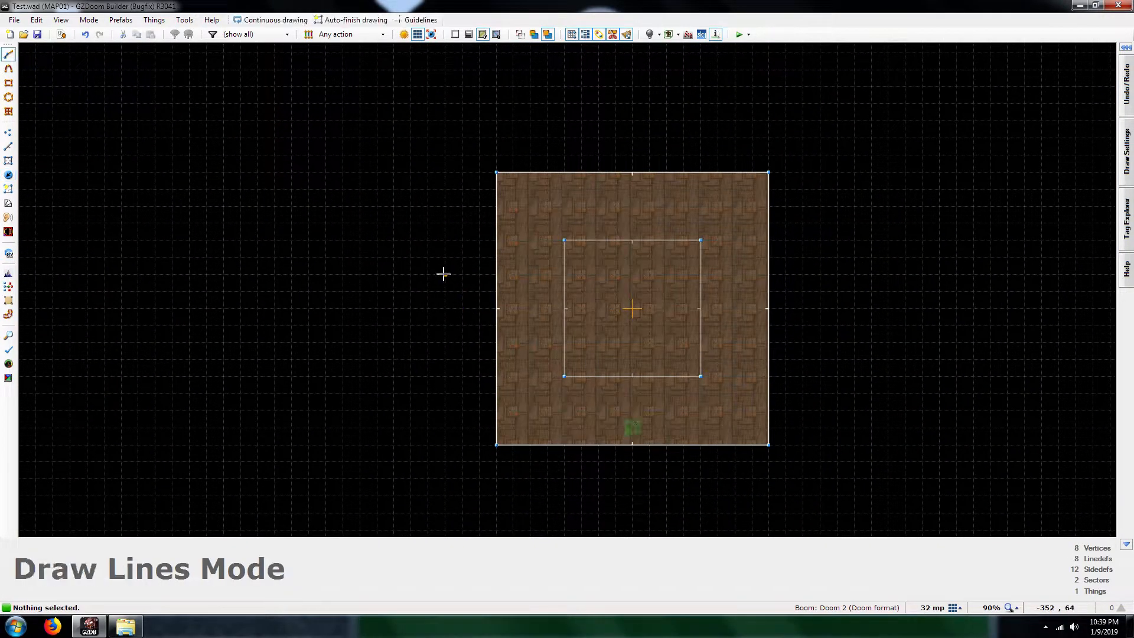
mouse_move(361, 275)
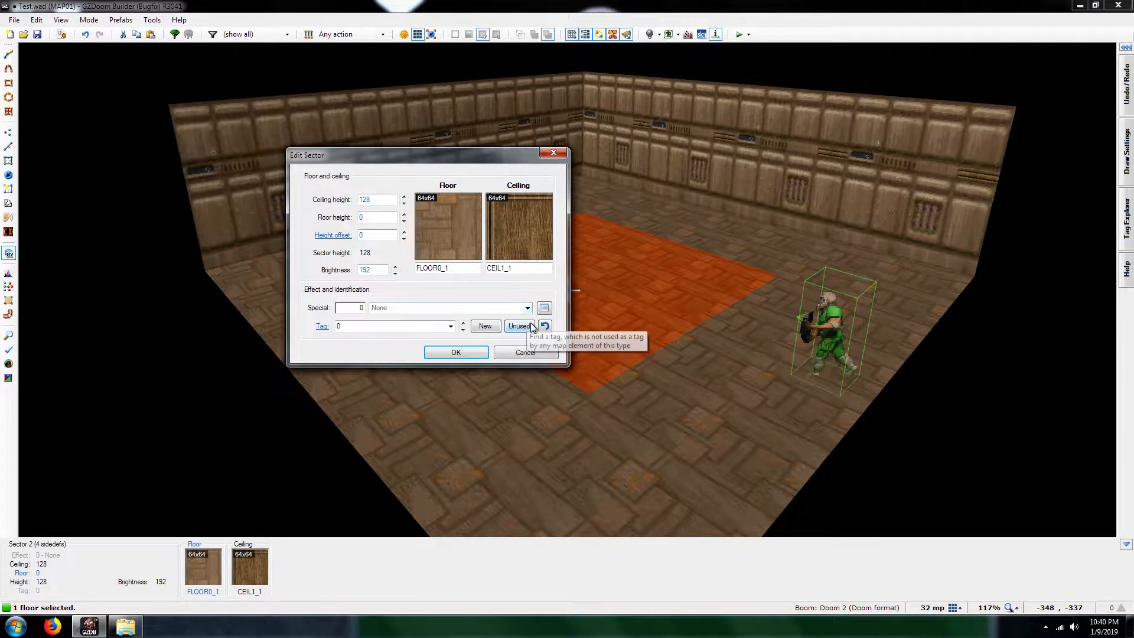
Step: Assign unused tag 1 to the inner pit sector and re-save Test.wad
click(519, 326)
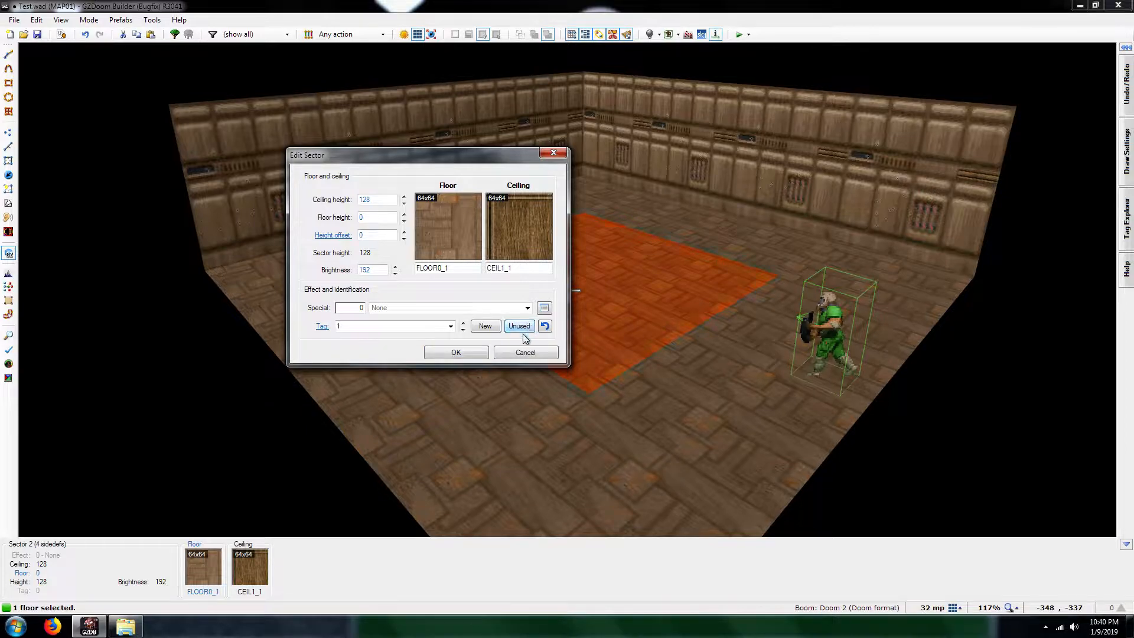
click(456, 352)
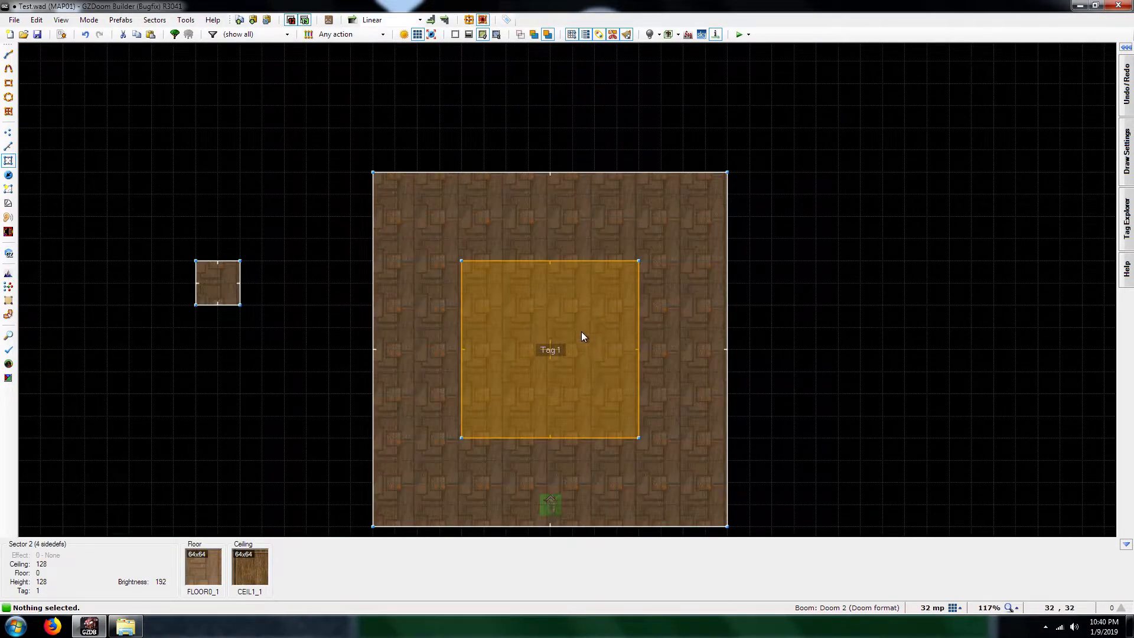
scroll(down, 3)
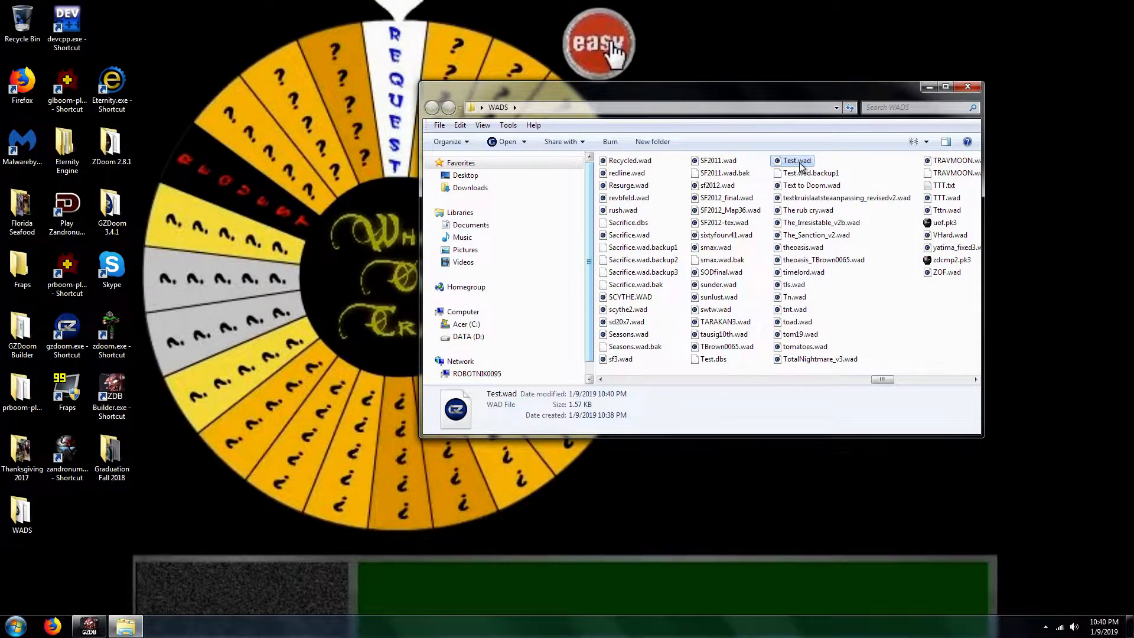
double_click(66, 87)
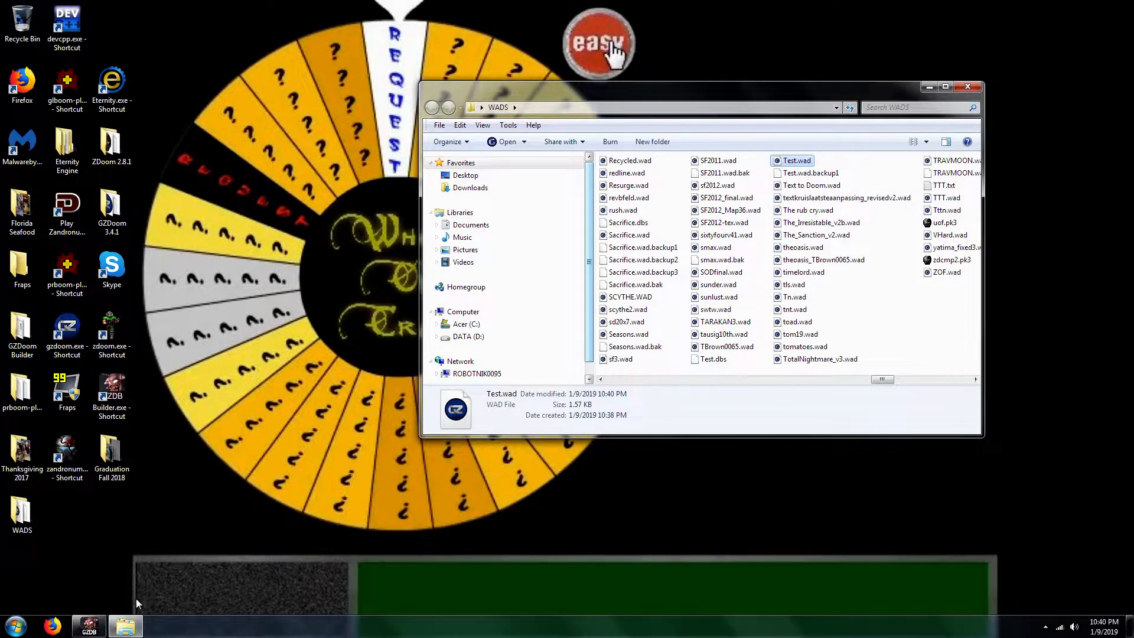
Step: Edit an edge of the small square sector and set its tag to 1
double_click(797, 159)
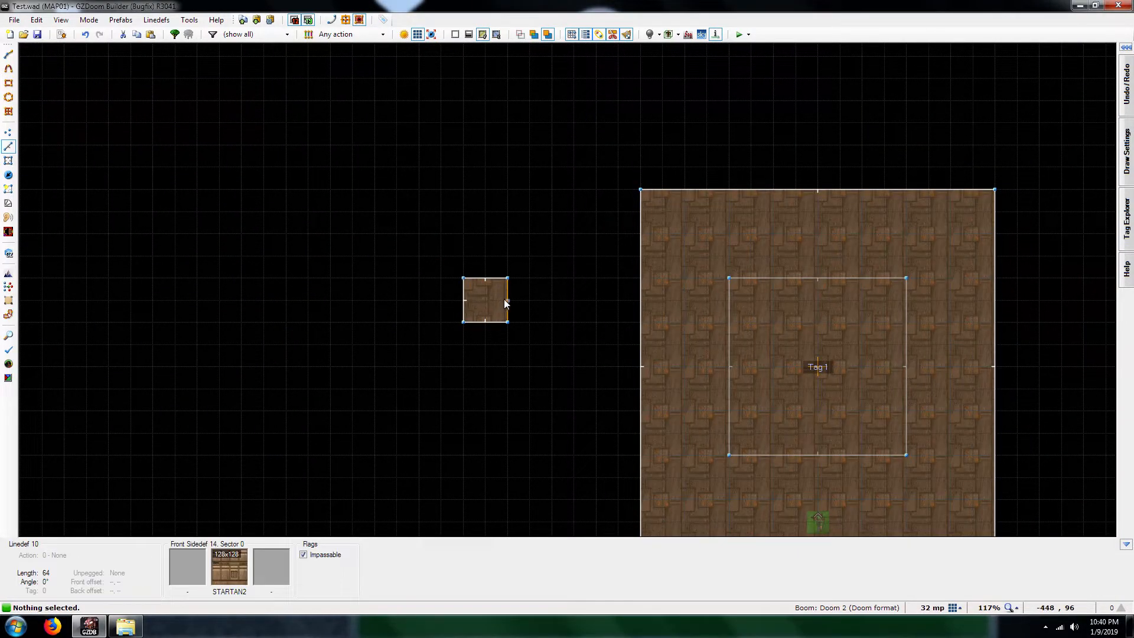
double_click(484, 300)
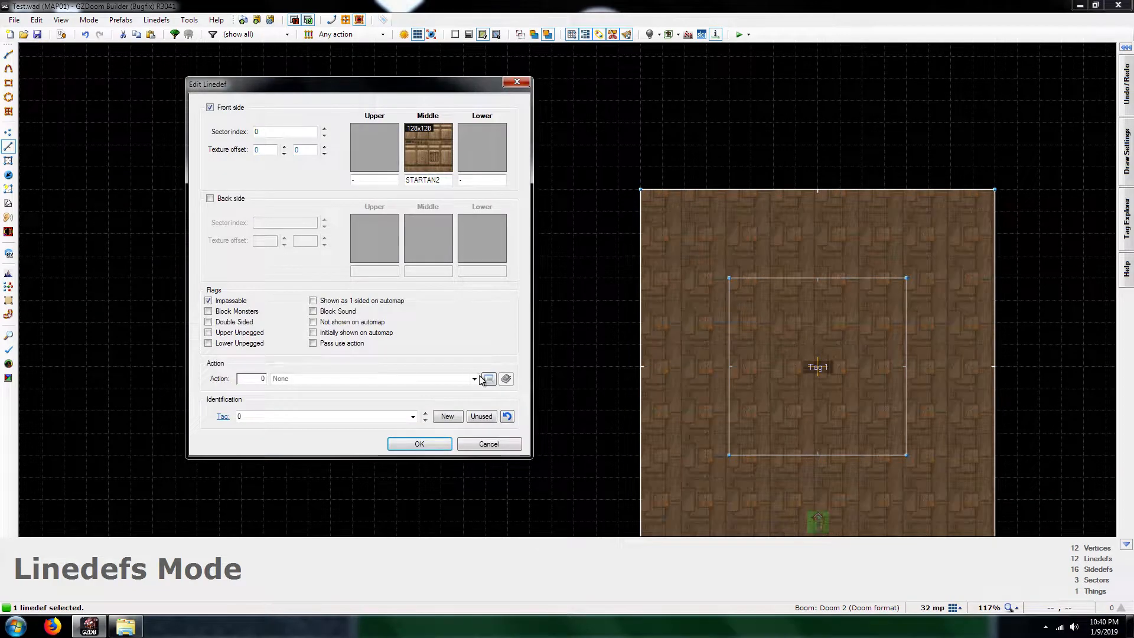
click(318, 416)
text(1)
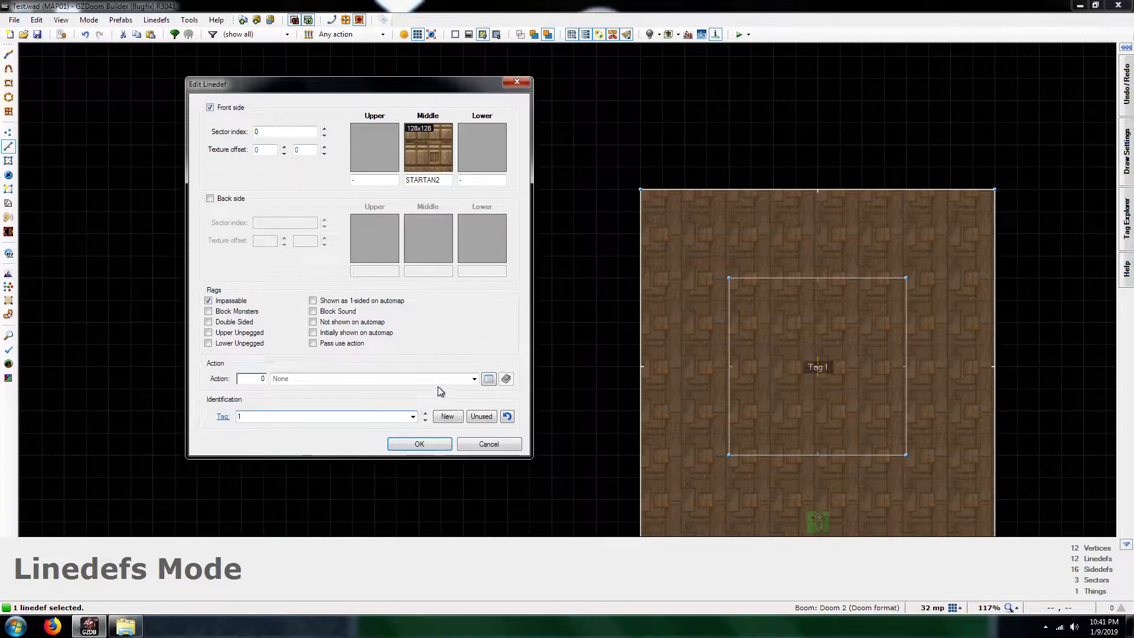
Step: Assign linedef action 242, Create Fake Ceiling and Floor, from the Create category
click(489, 379)
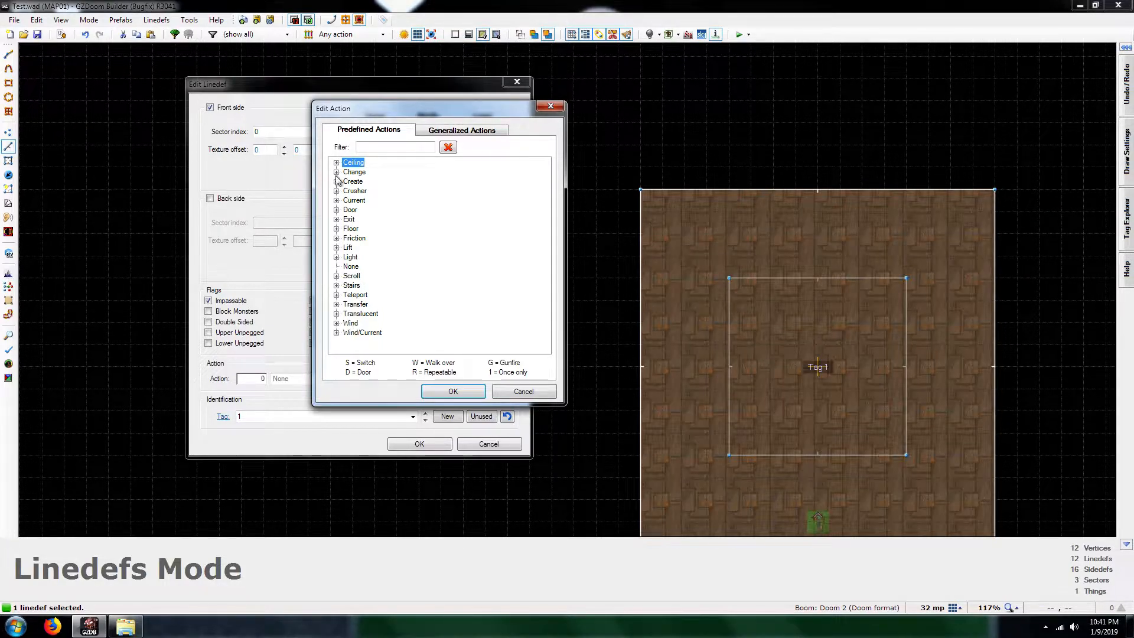
click(337, 181)
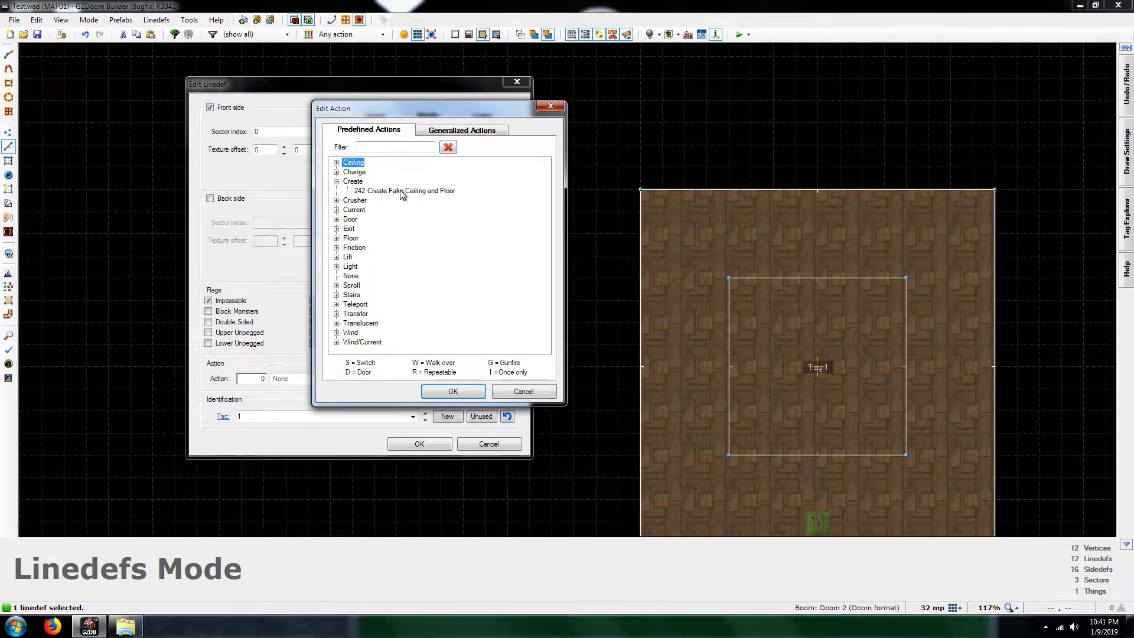
click(404, 190)
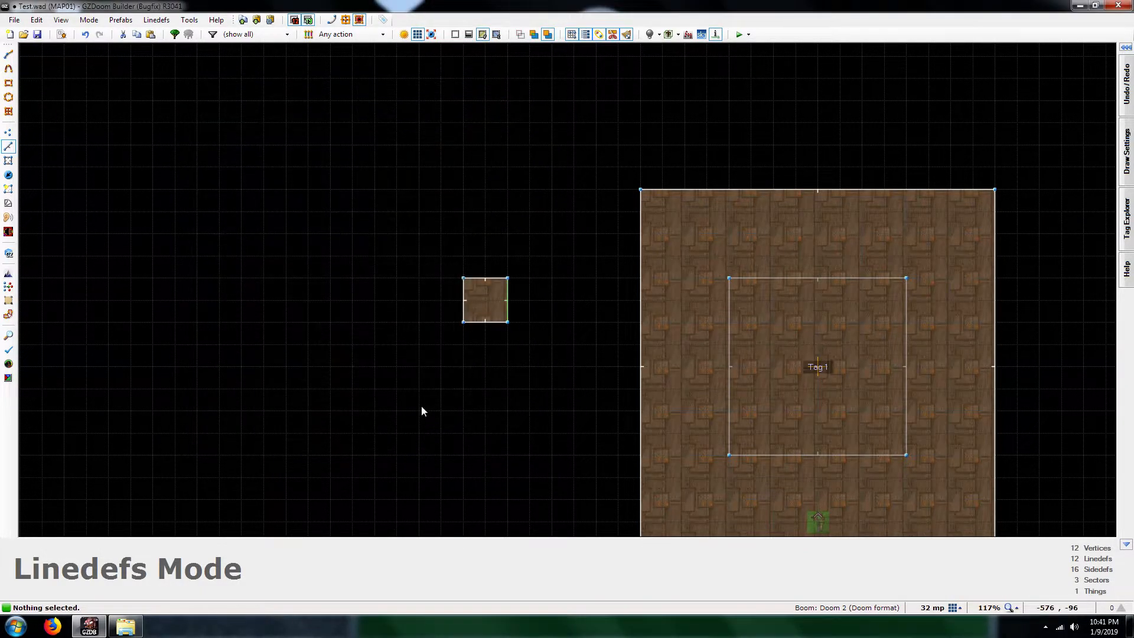
mouse_move(541, 296)
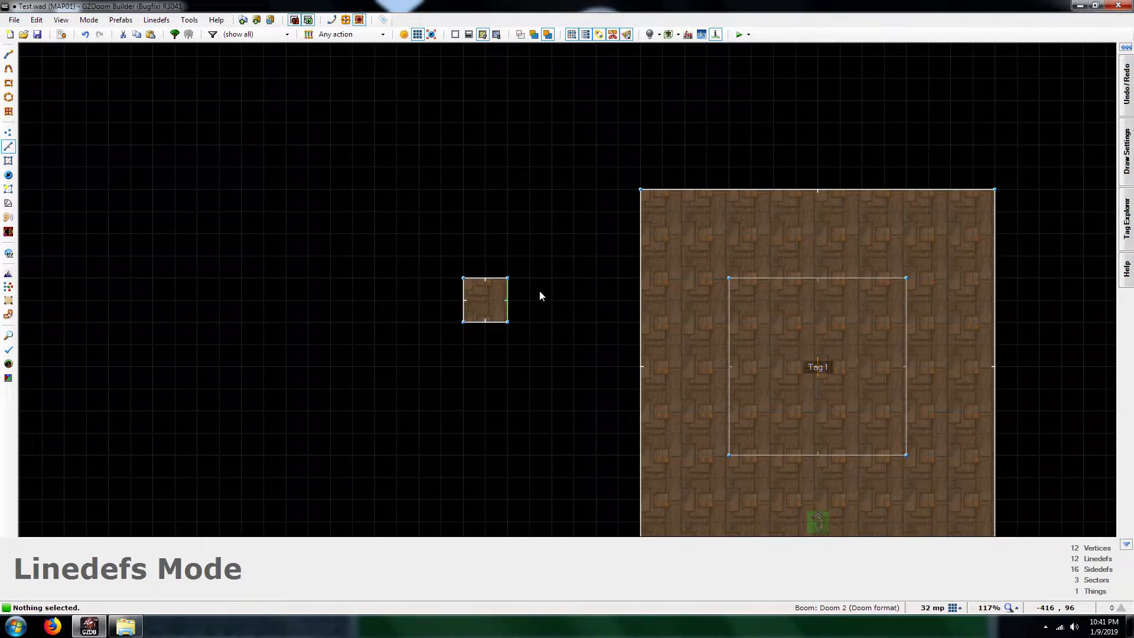
Step: Save the map to Test.wad and hand the file to GLBoom+ for launching
key(ctrl+s)
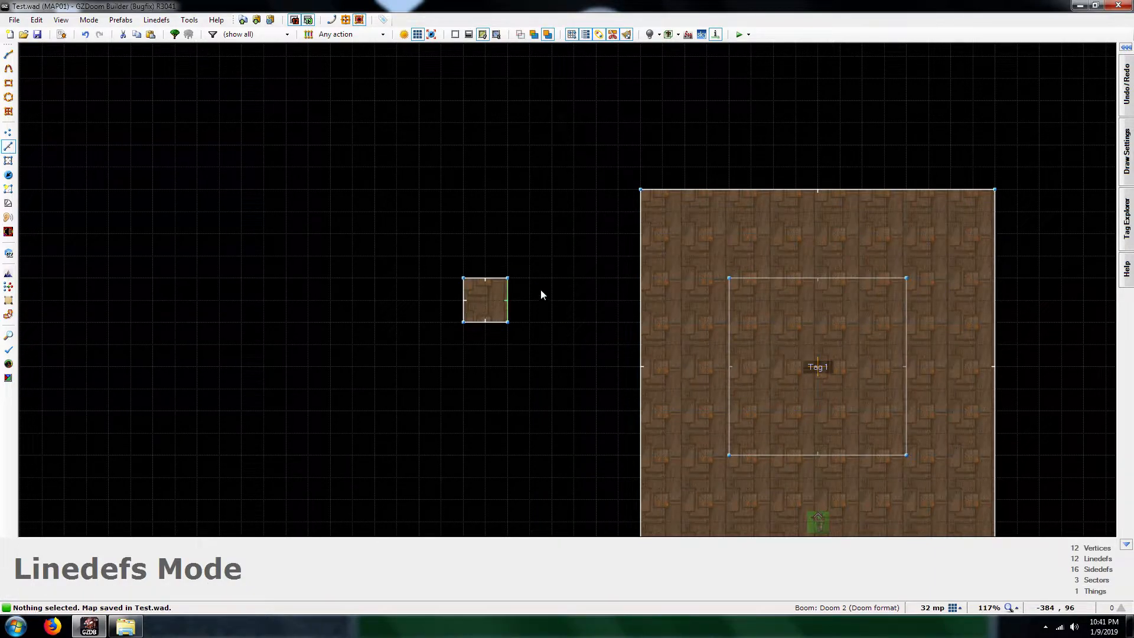
mouse_move(416, 243)
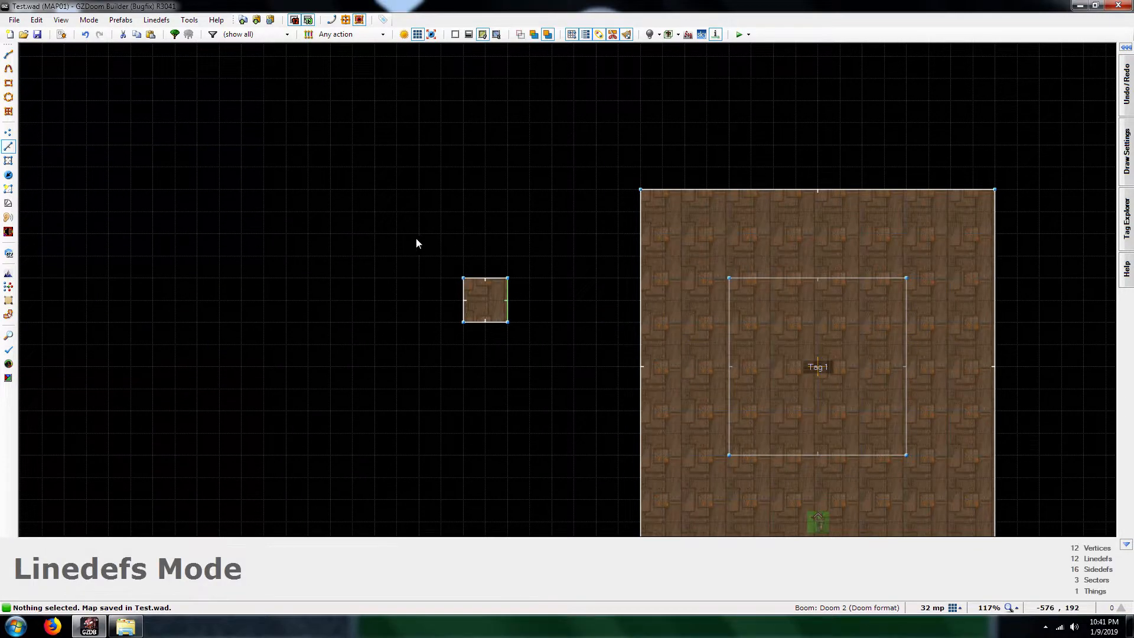
scroll(down, 3)
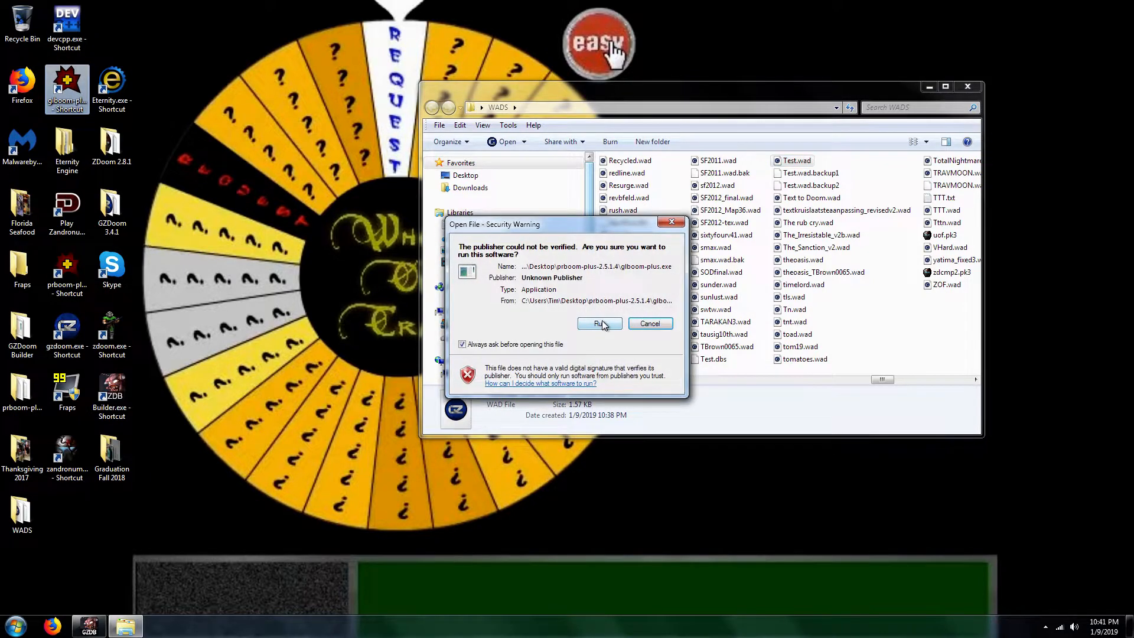
Step: Allow GLBoom+ to run and start a new game to playtest the fake pit floor
click(595, 324)
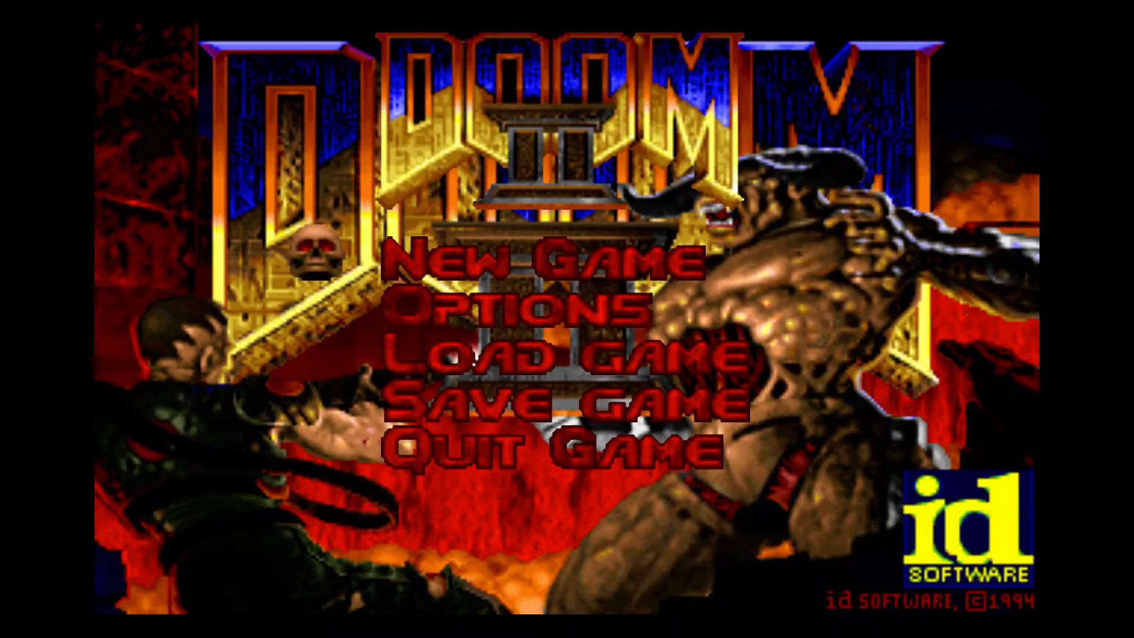
click(539, 261)
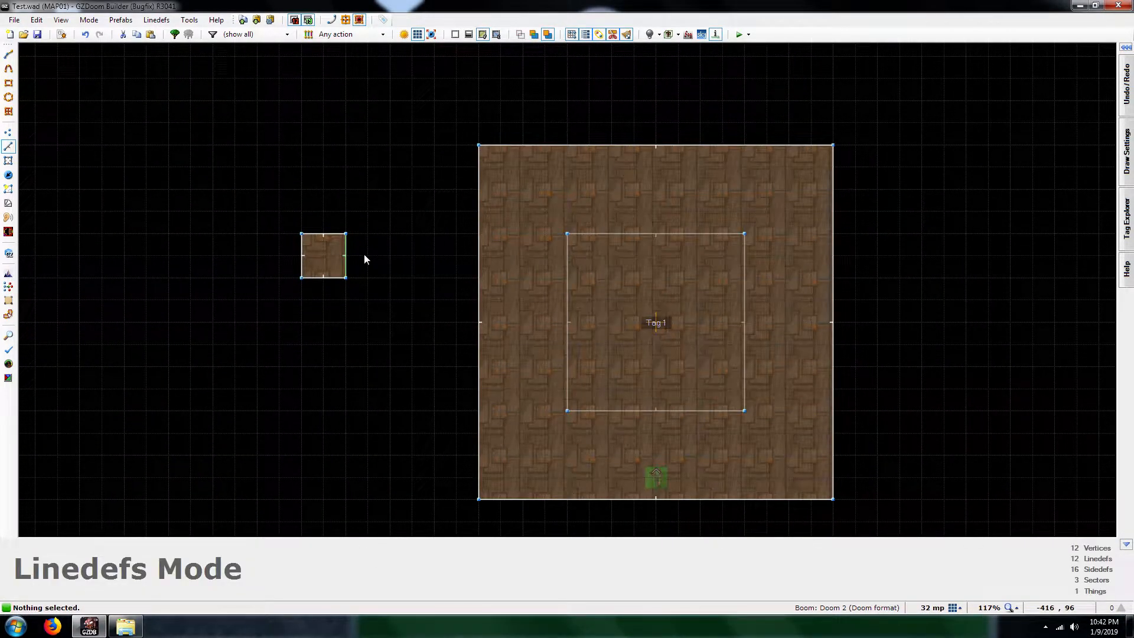
mouse_move(365, 291)
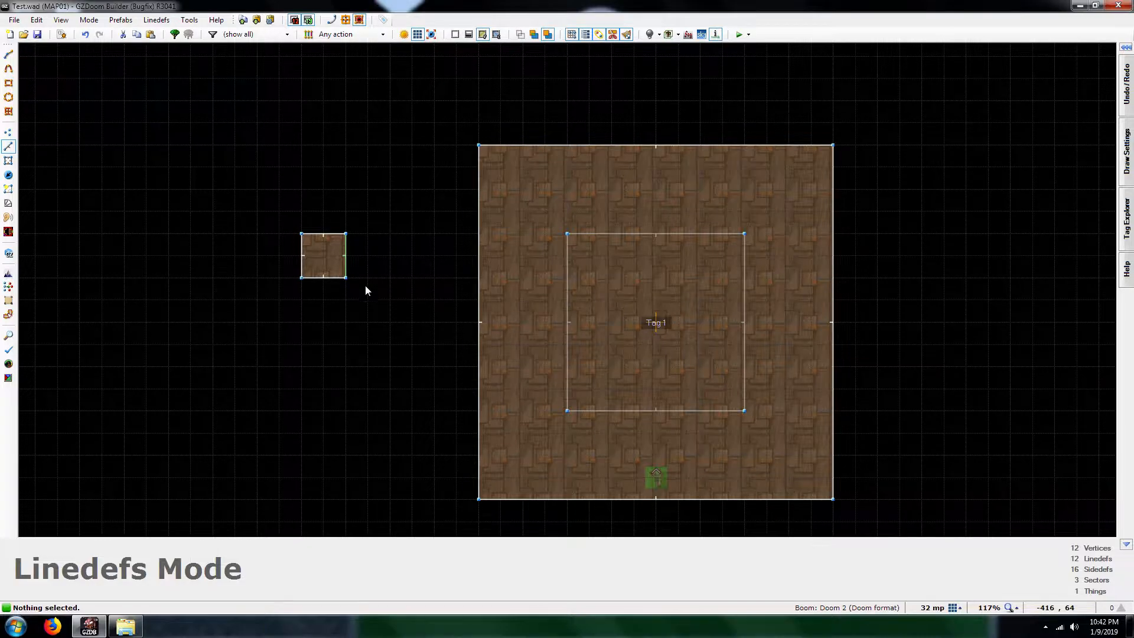
scroll(down, 3)
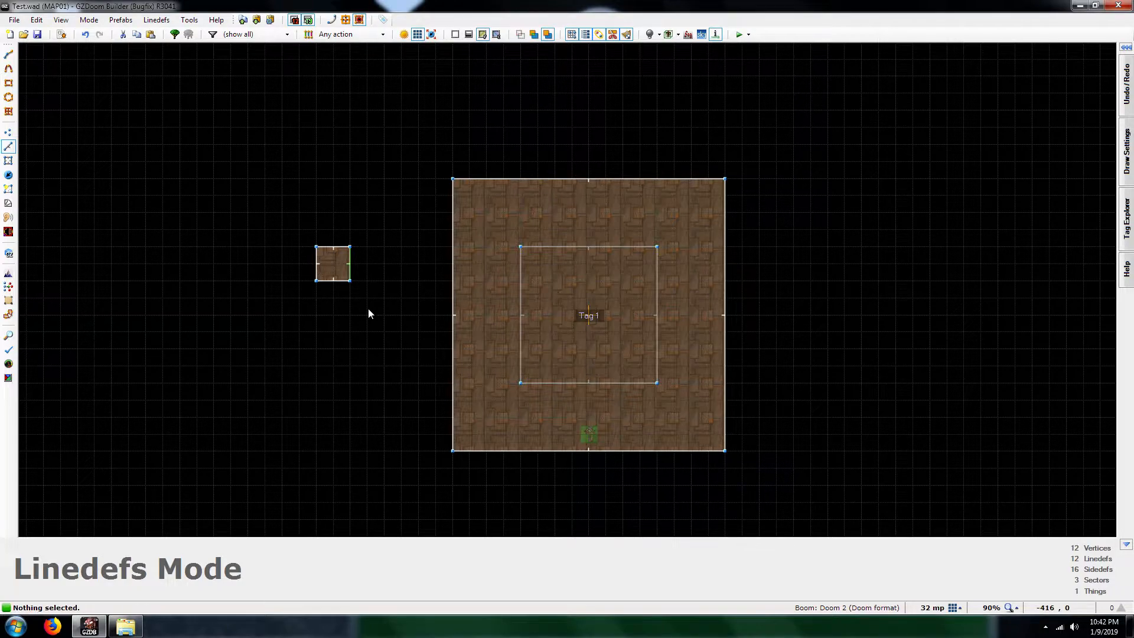
mouse_move(401, 367)
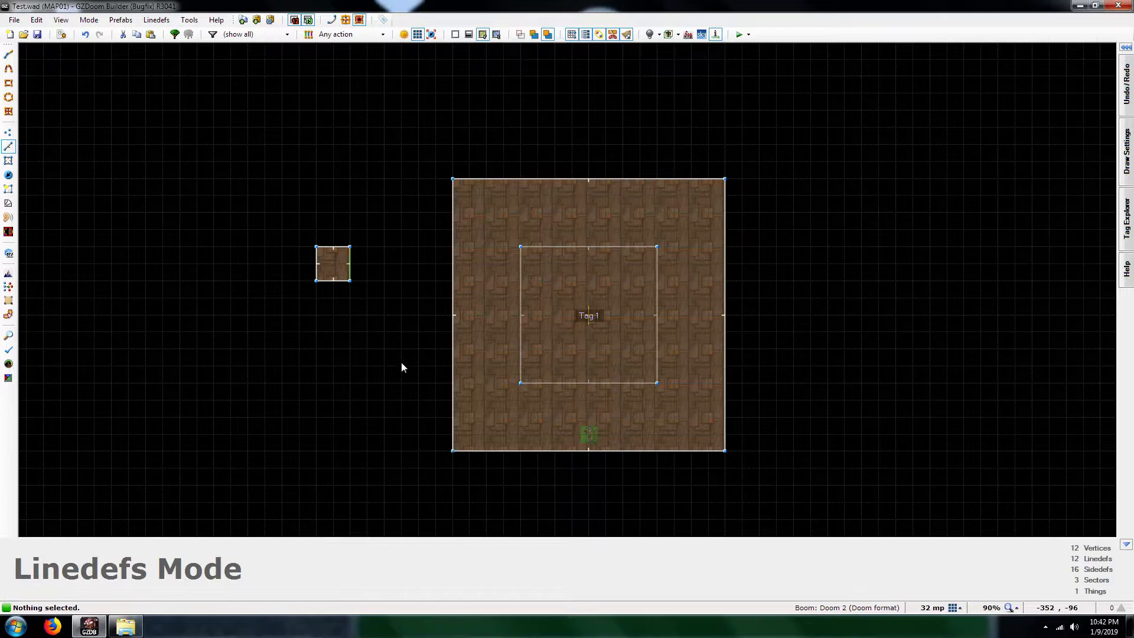